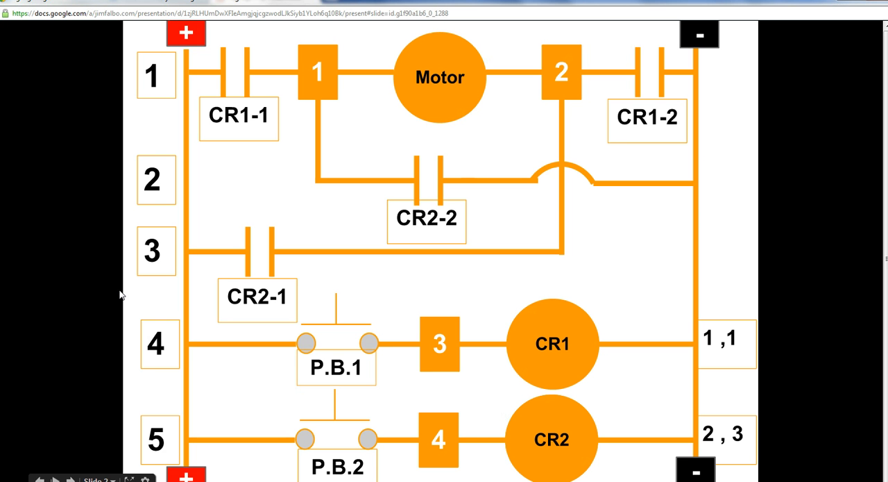
{"action": "mouse_move", "coordinate": [25, 312]}
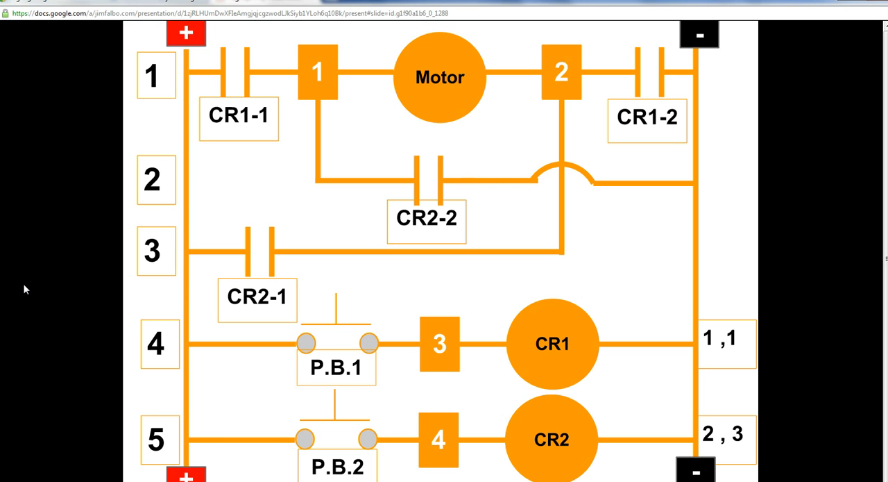
{"action": "mouse_move", "coordinate": [409, 221]}
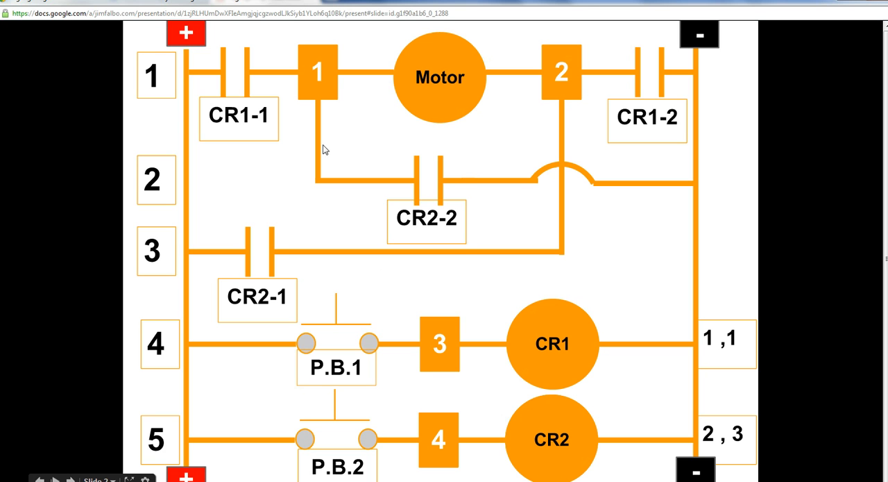
{"action": "mouse_move", "coordinate": [310, 97]}
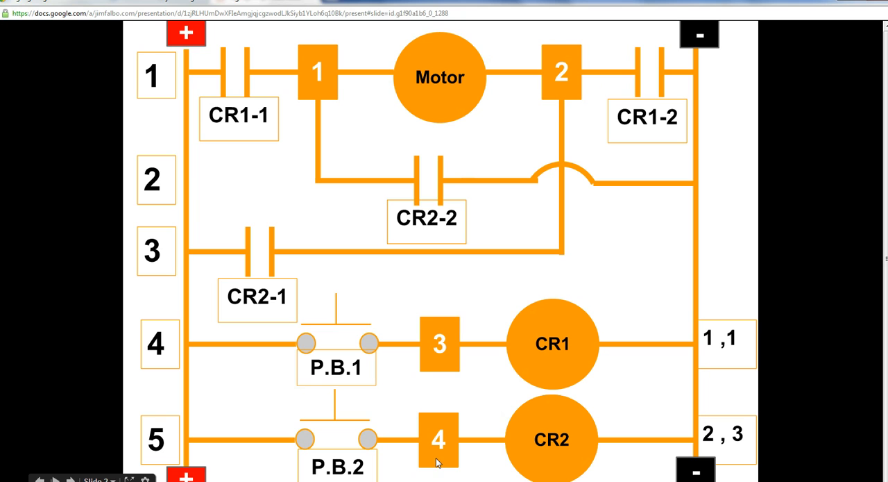
{"action": "mouse_move", "coordinate": [422, 435]}
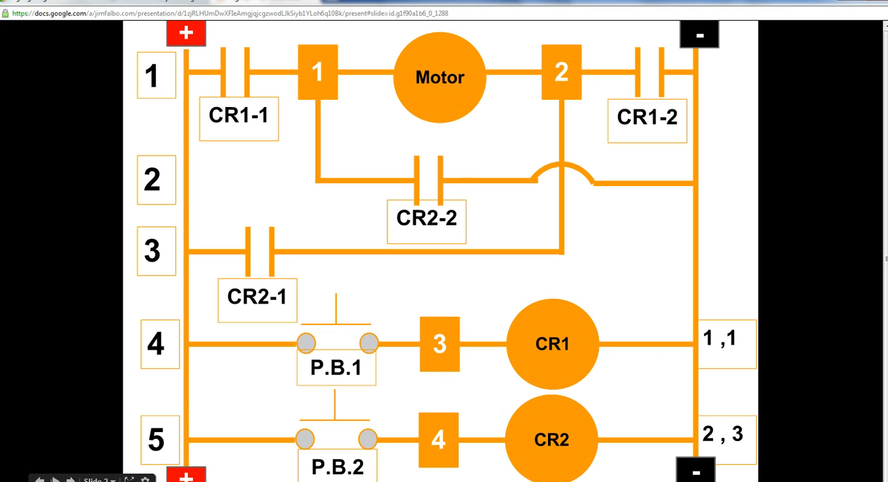
{"action": "mouse_move", "coordinate": [694, 466]}
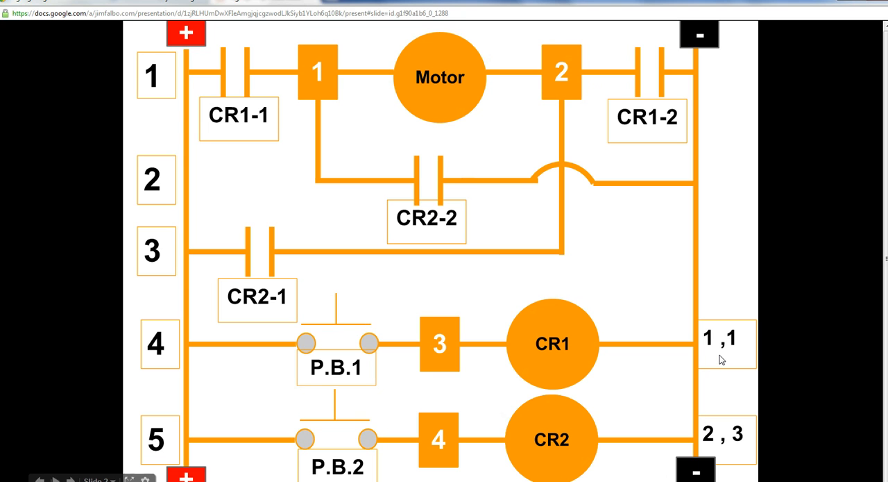
{"action": "mouse_move", "coordinate": [535, 368]}
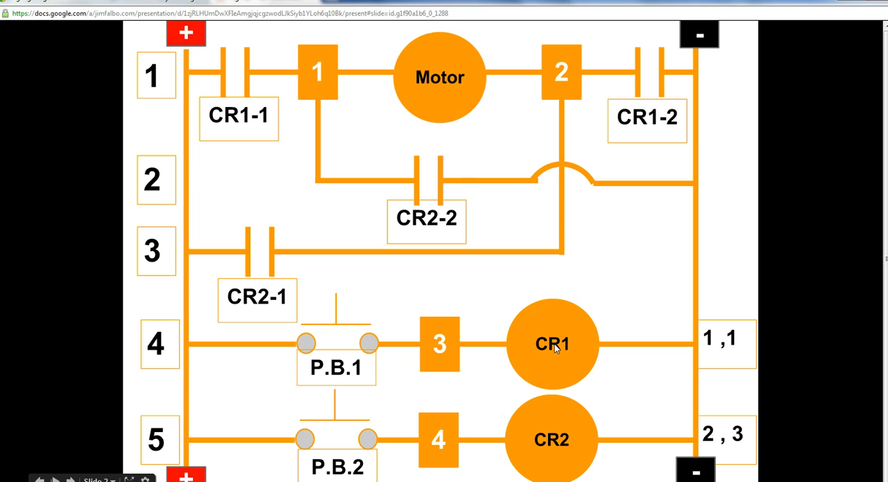
{"action": "mouse_move", "coordinate": [719, 361]}
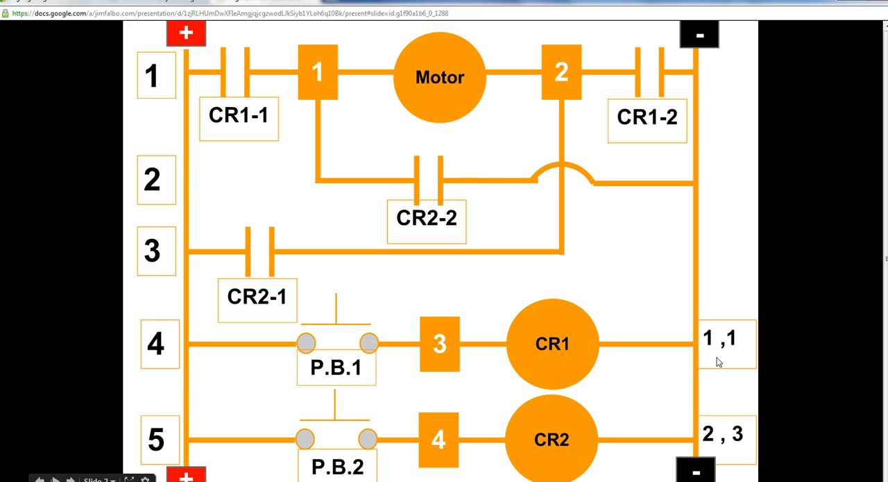
{"action": "mouse_move", "coordinate": [720, 354]}
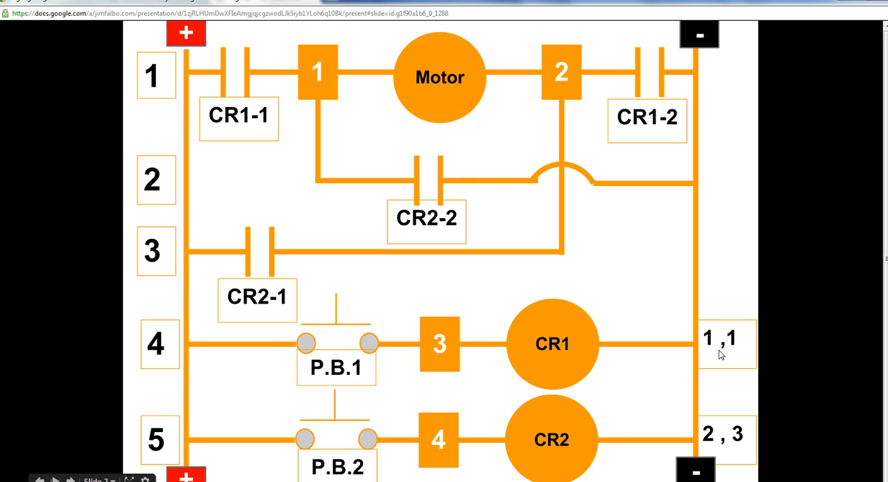
{"action": "mouse_move", "coordinate": [544, 337]}
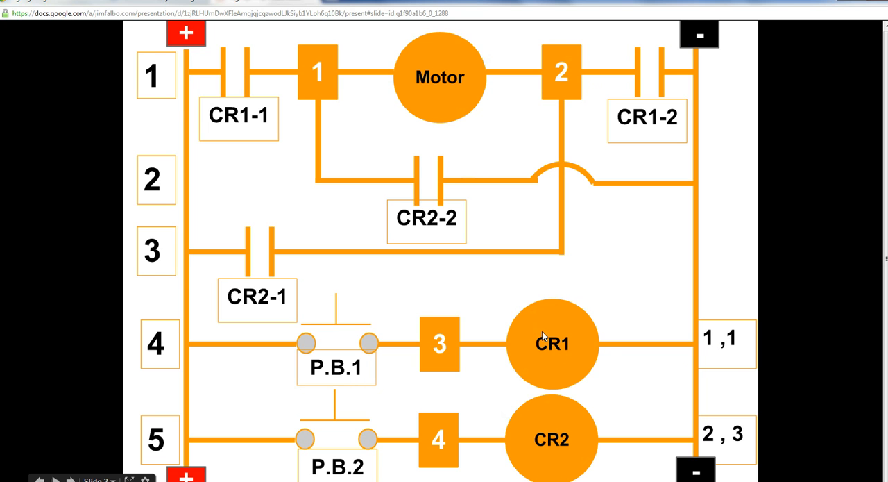
{"action": "mouse_move", "coordinate": [147, 187]}
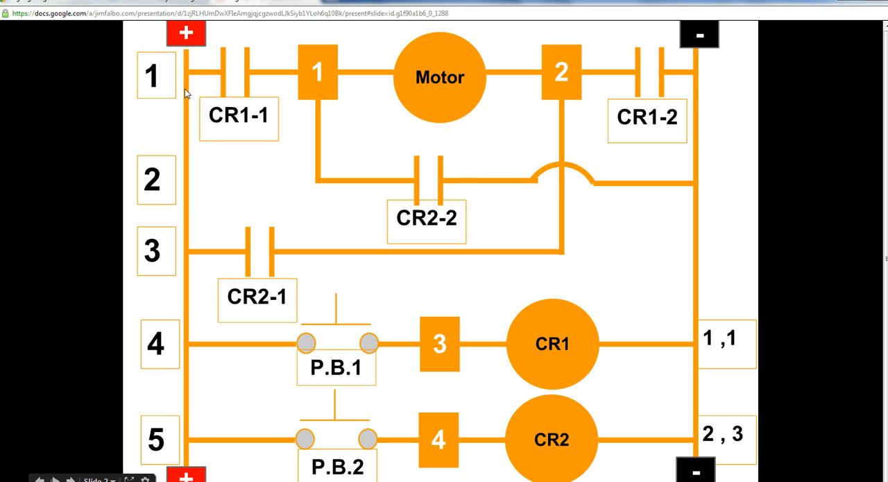
{"action": "mouse_move", "coordinate": [205, 113]}
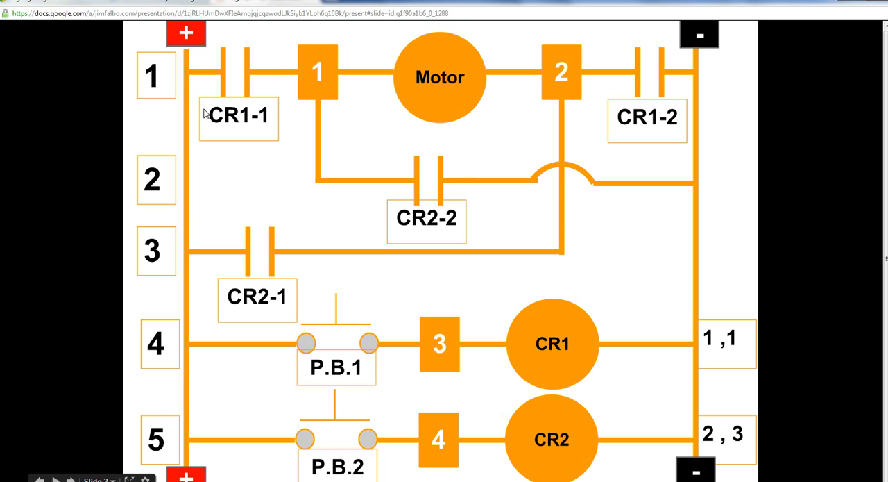
{"action": "mouse_move", "coordinate": [243, 116]}
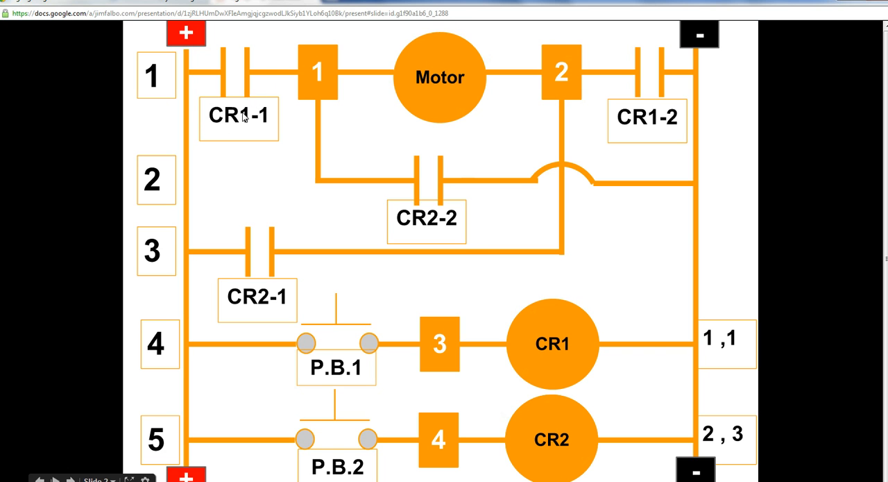
{"action": "mouse_move", "coordinate": [577, 356]}
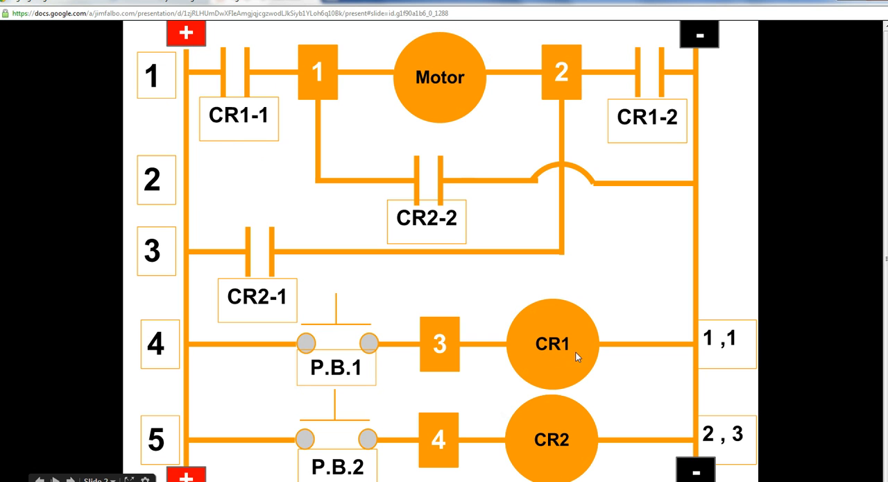
{"action": "mouse_move", "coordinate": [678, 156]}
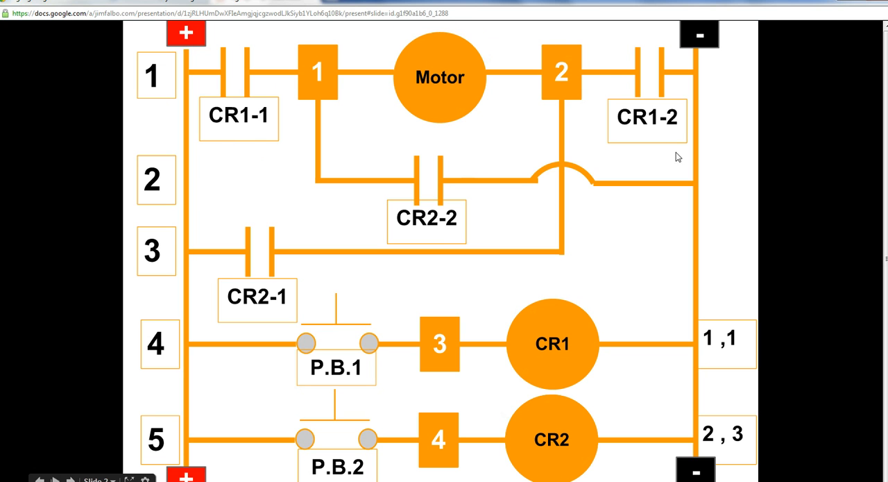
{"action": "mouse_move", "coordinate": [742, 362]}
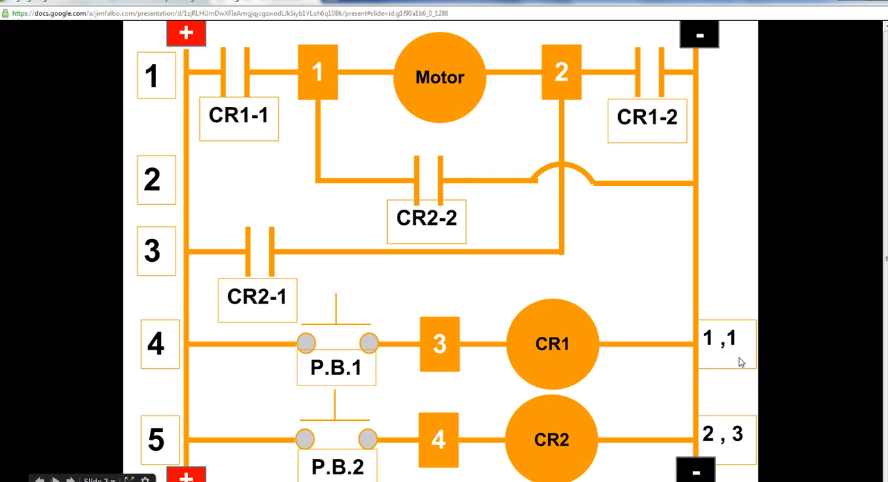
{"action": "mouse_move", "coordinate": [618, 430]}
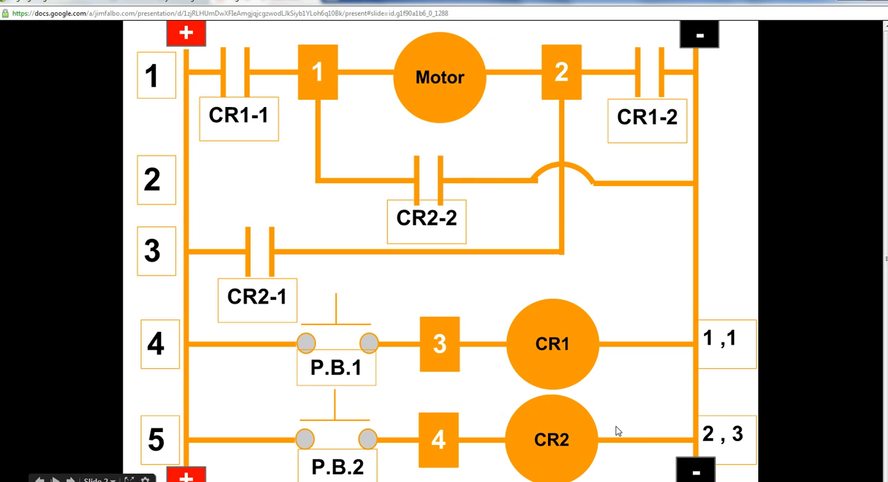
{"action": "mouse_move", "coordinate": [293, 264]}
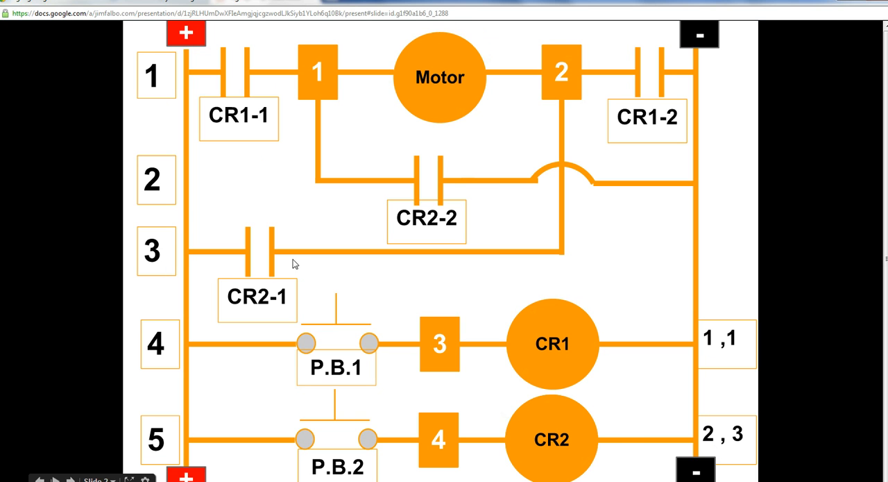
{"action": "mouse_move", "coordinate": [477, 307]}
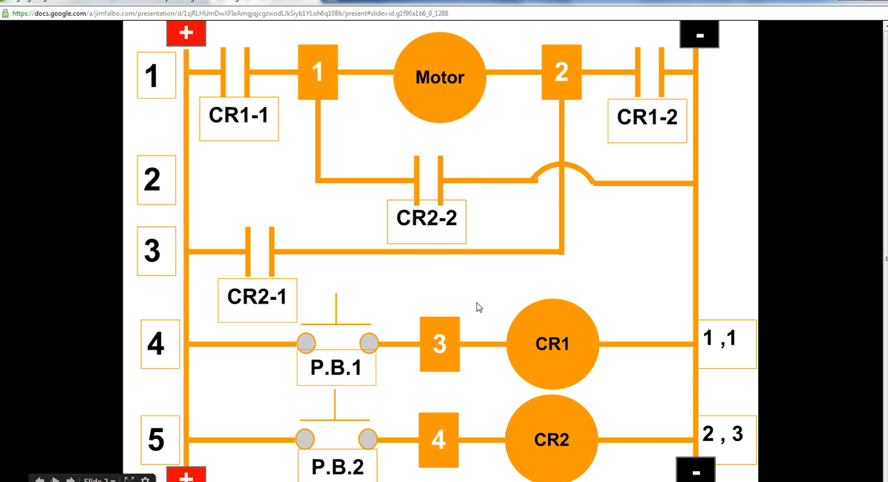
{"action": "mouse_move", "coordinate": [292, 374]}
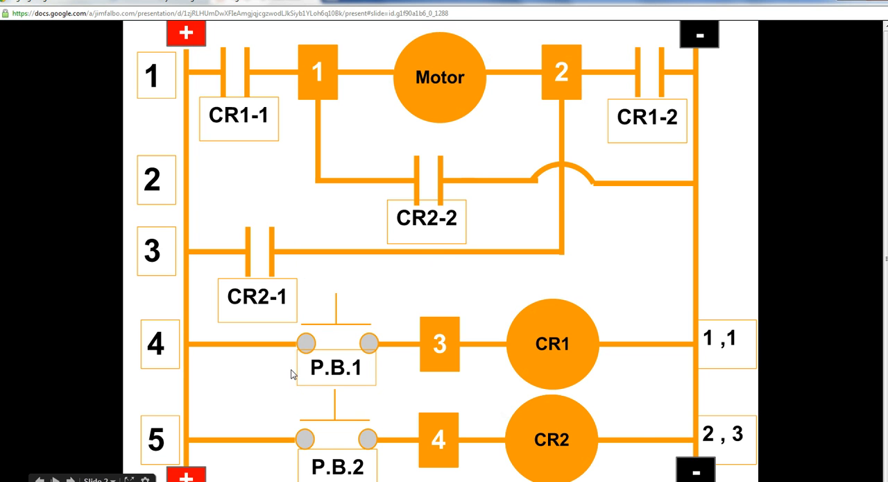
{"action": "mouse_move", "coordinate": [427, 337]}
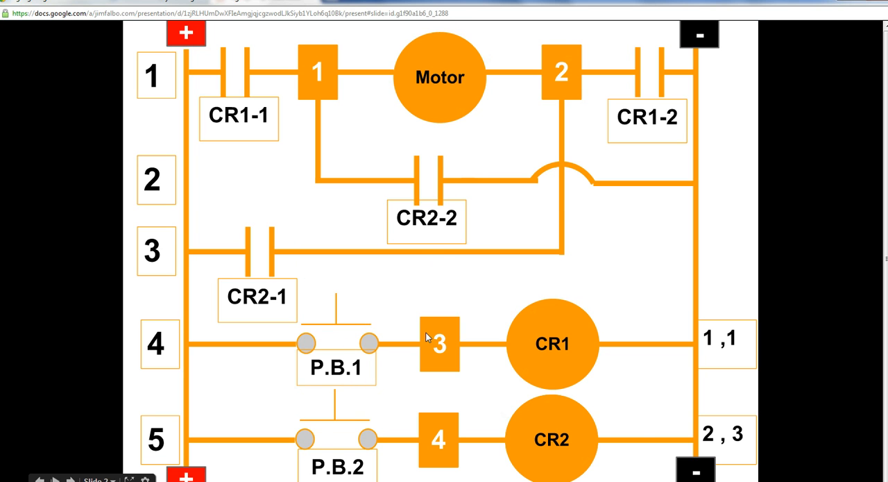
{"action": "mouse_move", "coordinate": [555, 427]}
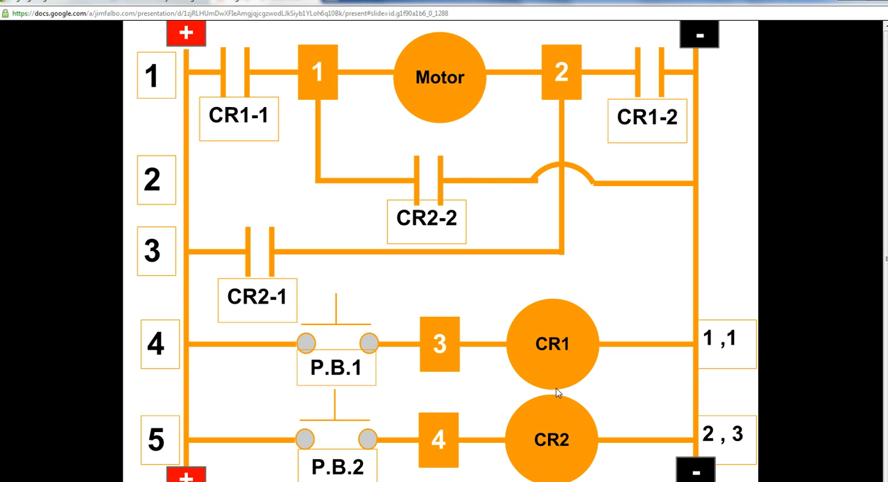
{"action": "mouse_move", "coordinate": [520, 350]}
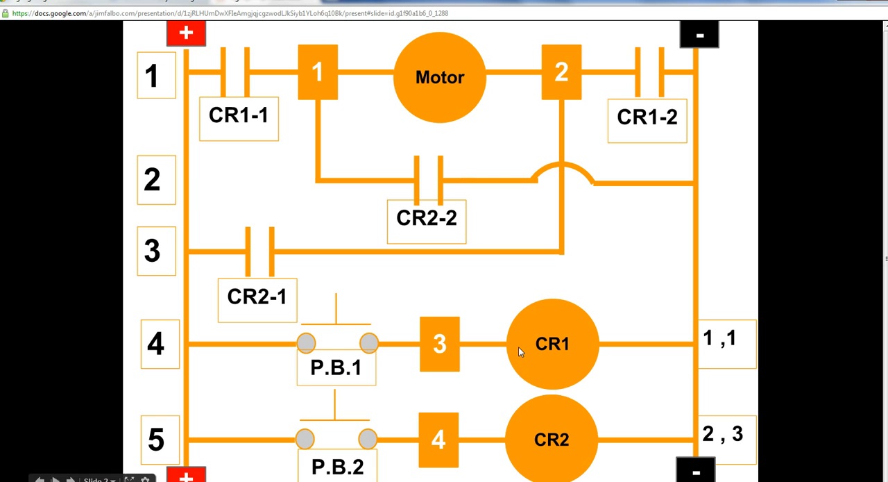
{"action": "mouse_move", "coordinate": [333, 347]}
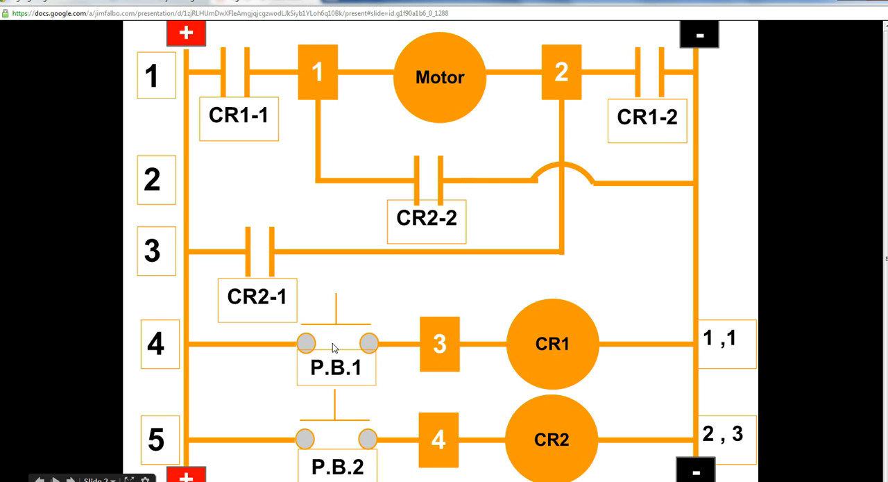
{"action": "mouse_move", "coordinate": [39, 296]}
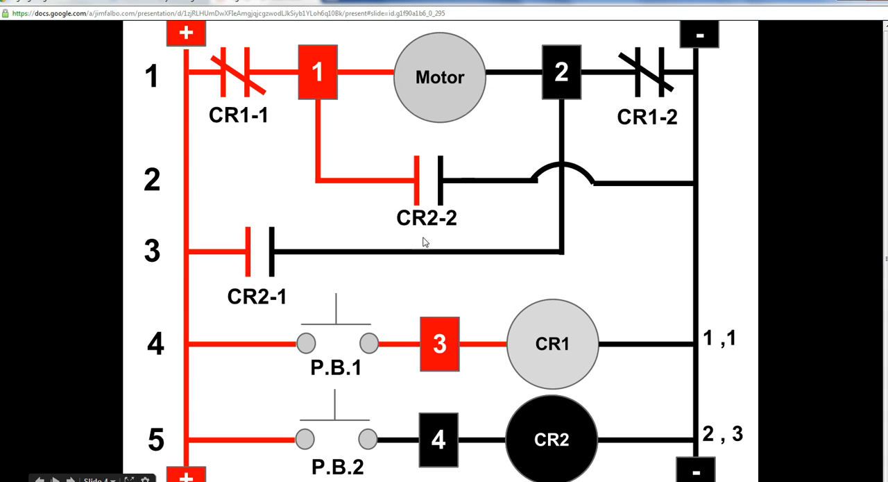
{"action": "mouse_move", "coordinate": [425, 232]}
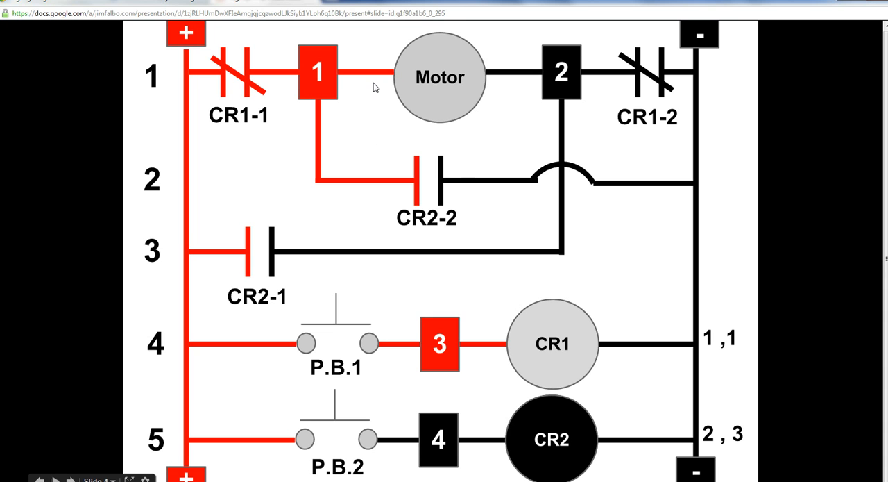
{"action": "mouse_move", "coordinate": [323, 305]}
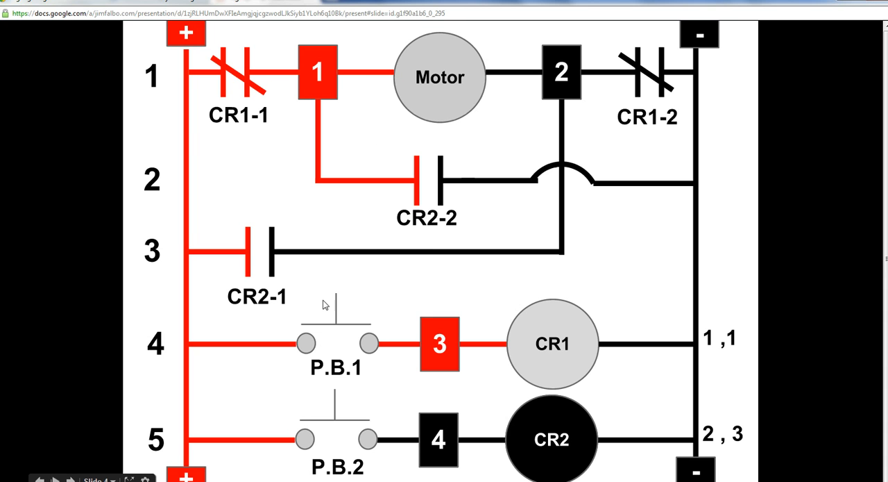
{"action": "mouse_move", "coordinate": [297, 353]}
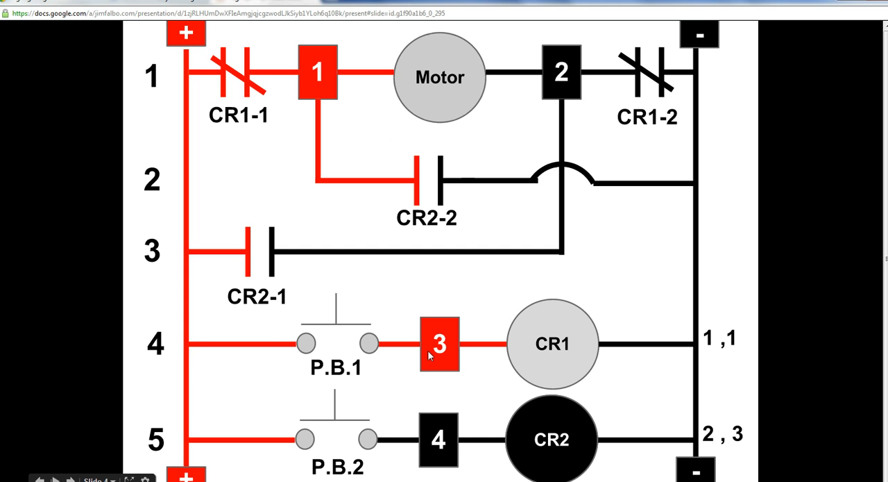
{"action": "mouse_move", "coordinate": [542, 338]}
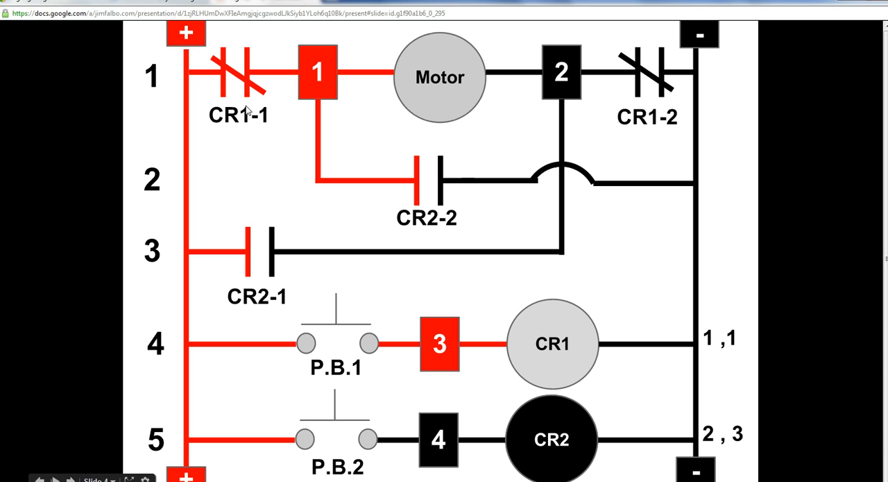
{"action": "mouse_move", "coordinate": [250, 112]}
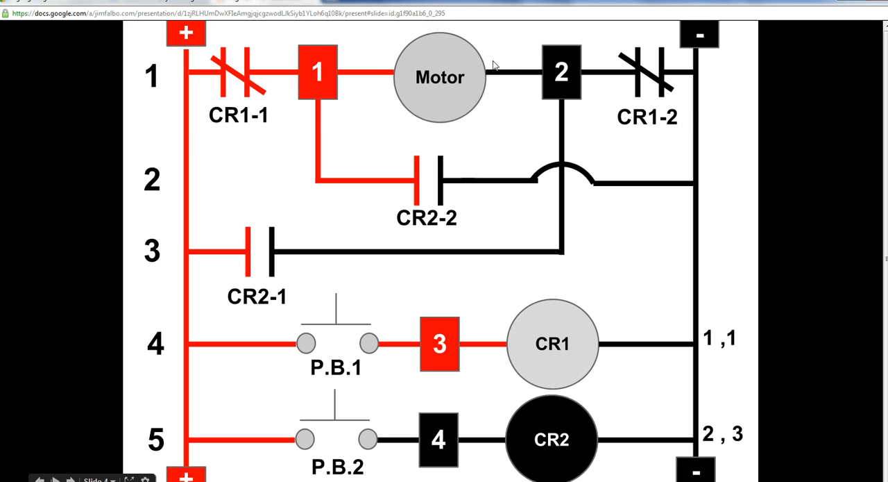
{"action": "mouse_move", "coordinate": [556, 214]}
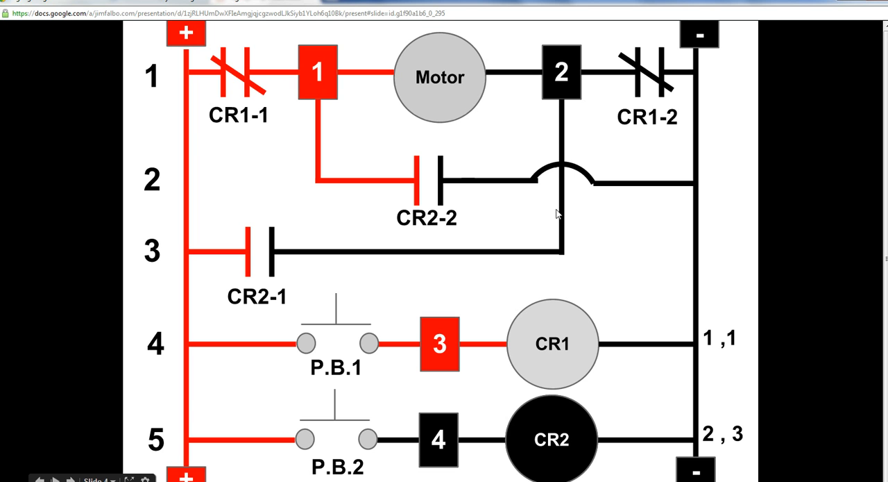
{"action": "mouse_move", "coordinate": [285, 255]}
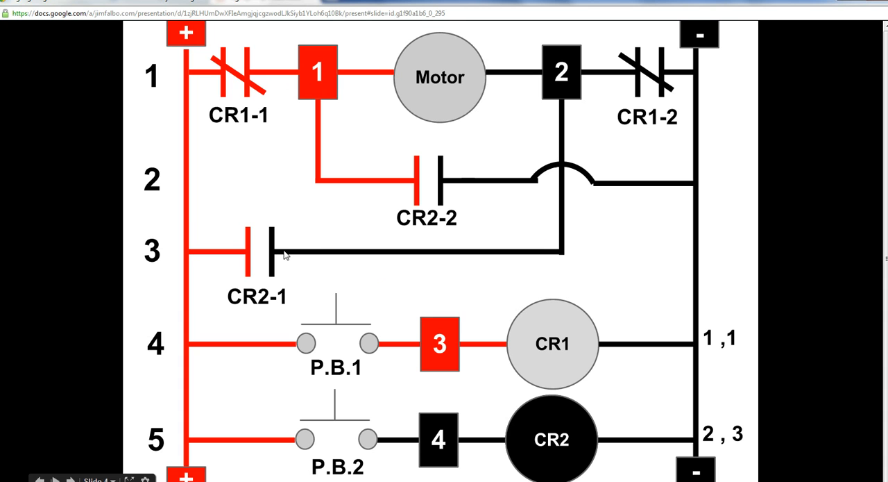
{"action": "mouse_move", "coordinate": [323, 73]}
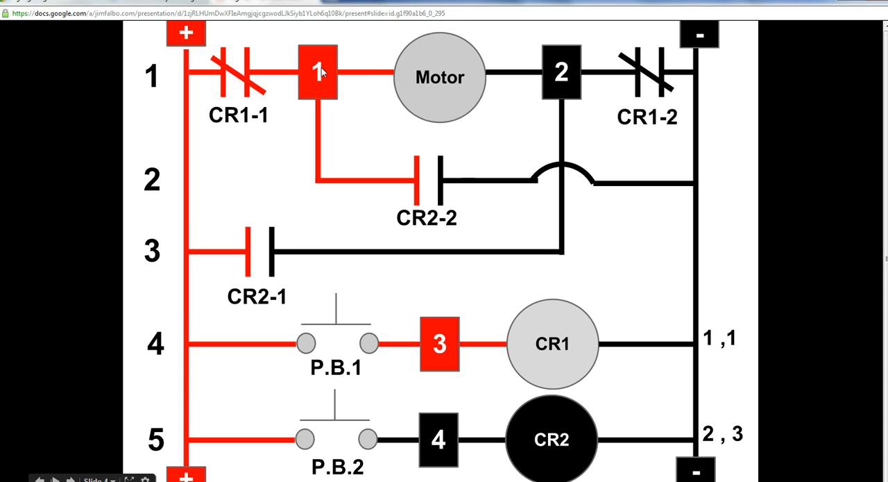
{"action": "mouse_move", "coordinate": [413, 195]}
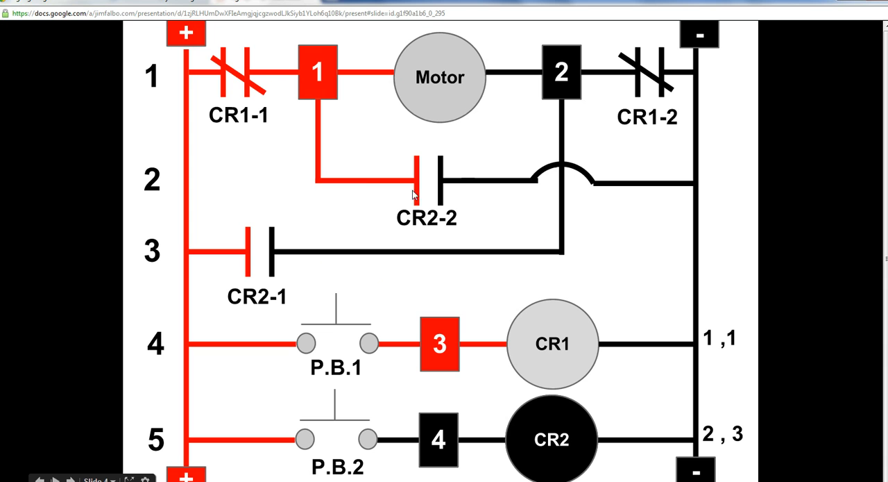
{"action": "mouse_move", "coordinate": [271, 278]}
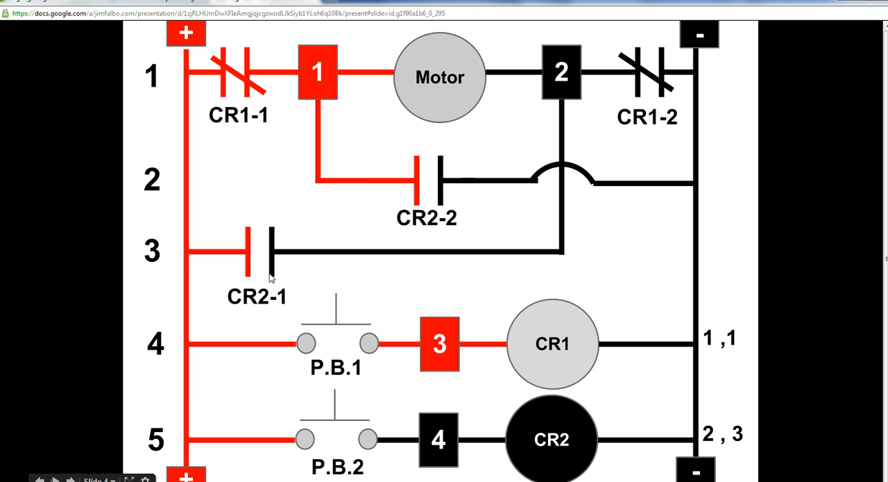
{"action": "mouse_move", "coordinate": [244, 295]}
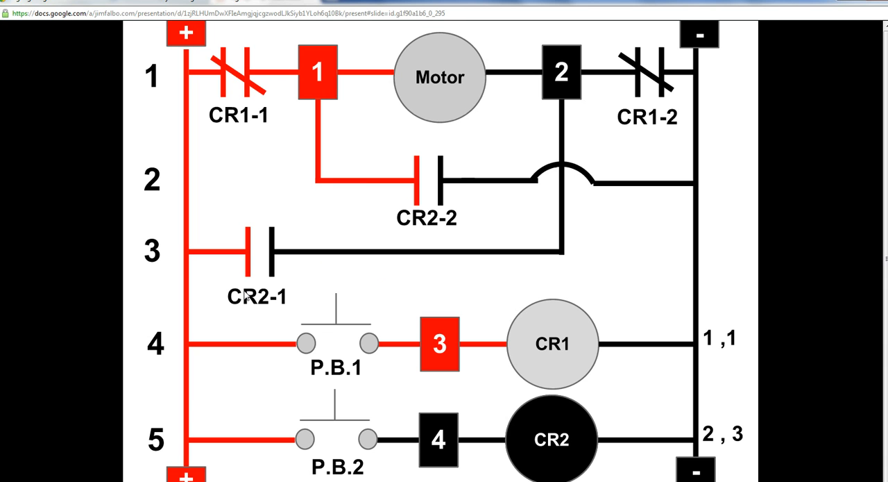
{"action": "mouse_move", "coordinate": [264, 172]}
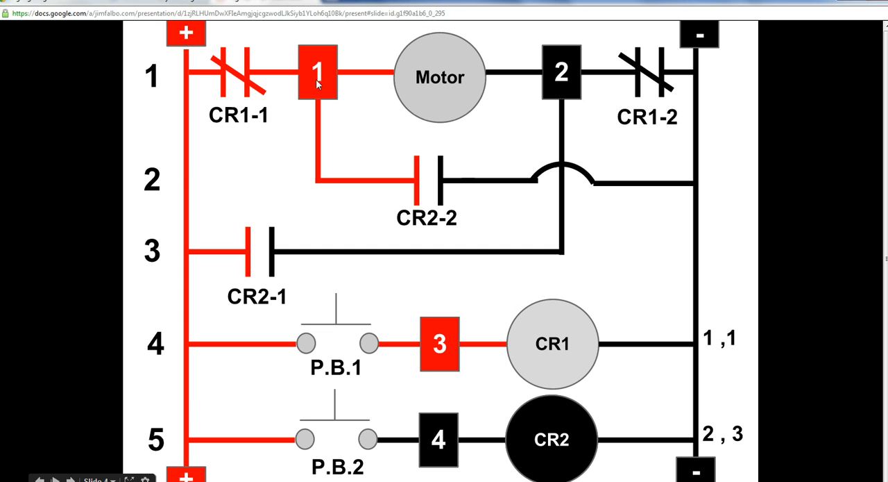
{"action": "mouse_move", "coordinate": [300, 90]}
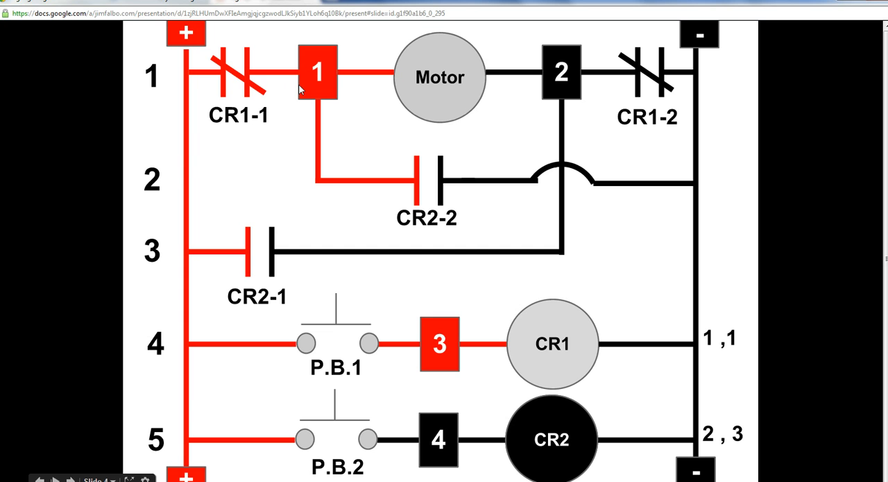
{"action": "mouse_move", "coordinate": [664, 131]}
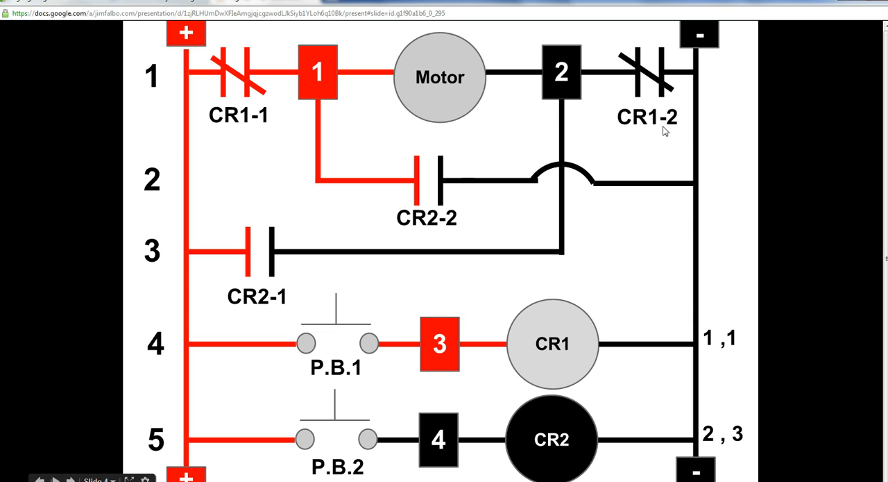
{"action": "mouse_move", "coordinate": [710, 154]}
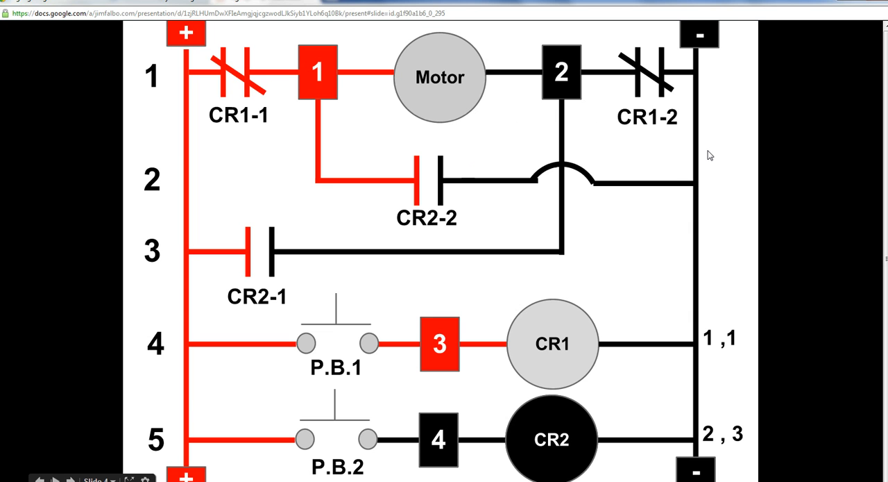
{"action": "mouse_move", "coordinate": [329, 93]}
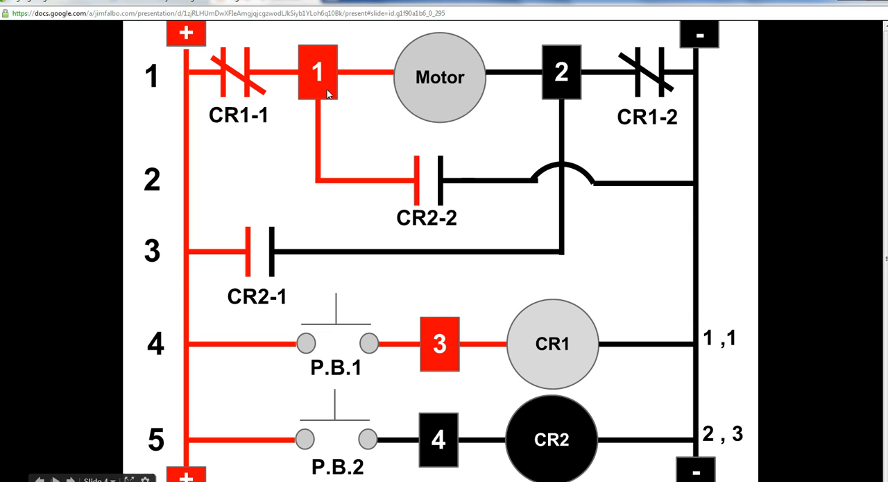
{"action": "mouse_move", "coordinate": [329, 90]}
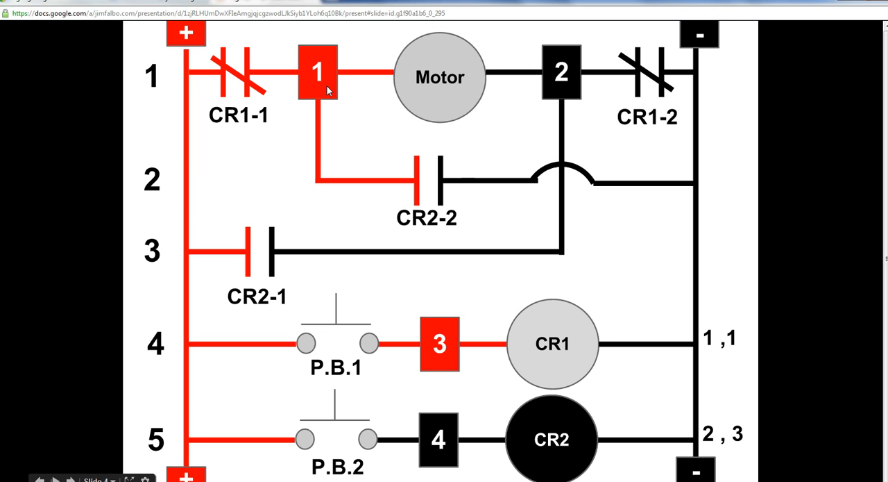
{"action": "mouse_move", "coordinate": [516, 94]}
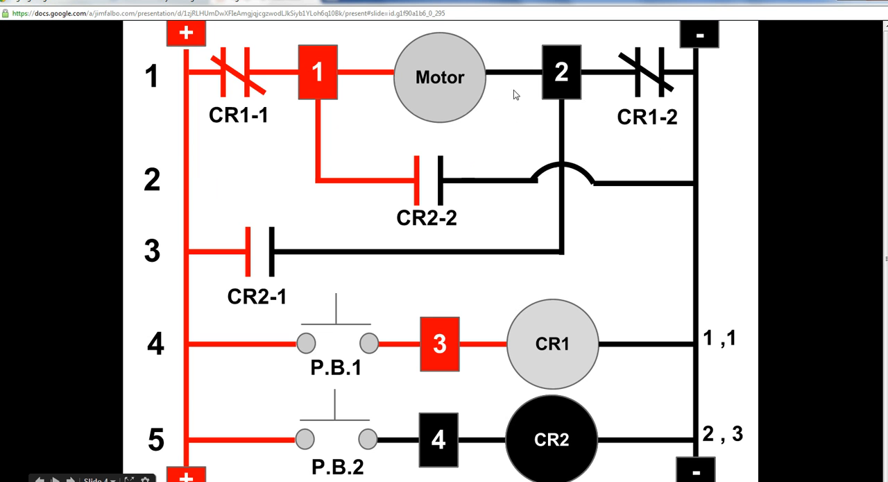
{"action": "mouse_move", "coordinate": [568, 83]}
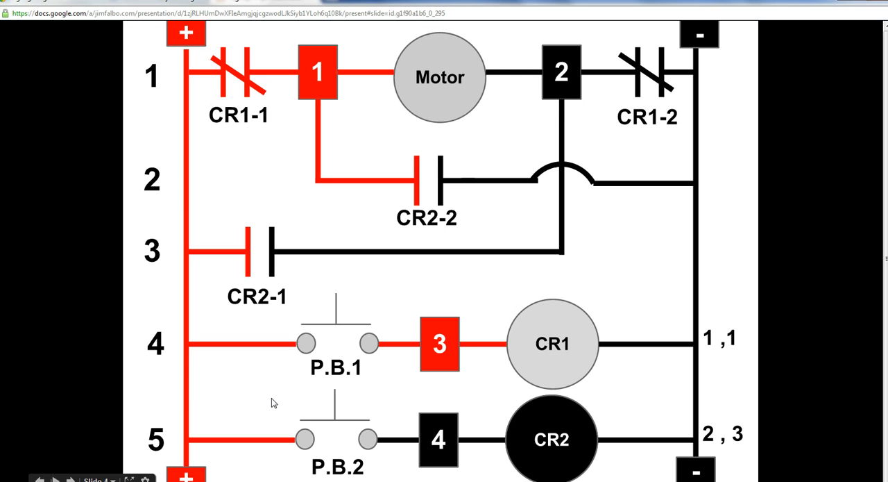
{"action": "mouse_move", "coordinate": [450, 350]}
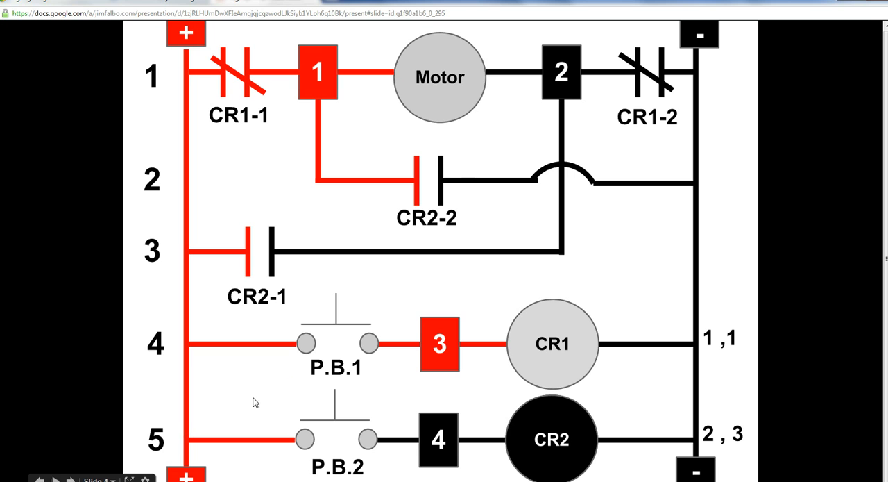
{"action": "mouse_move", "coordinate": [324, 401]}
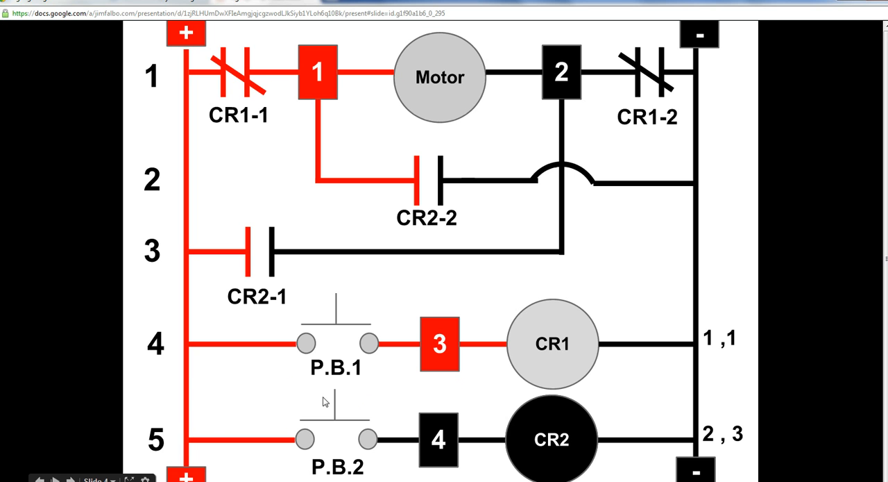
{"action": "mouse_move", "coordinate": [408, 348]}
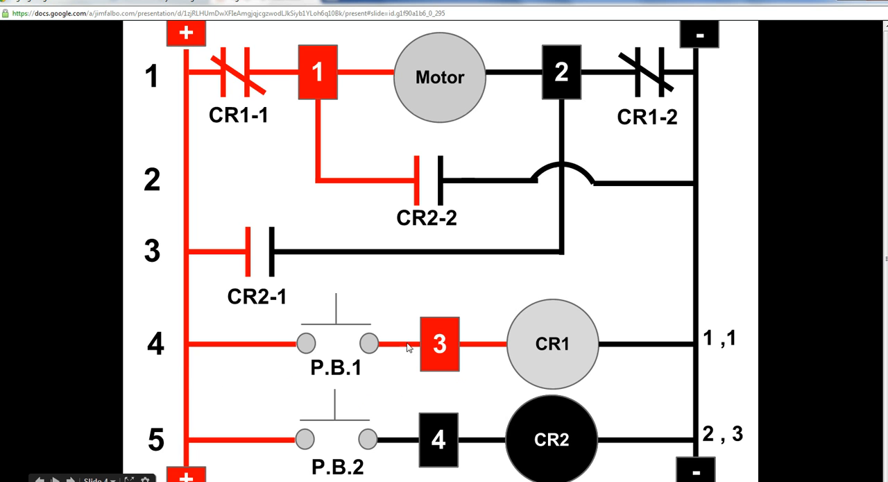
{"action": "mouse_move", "coordinate": [188, 444]}
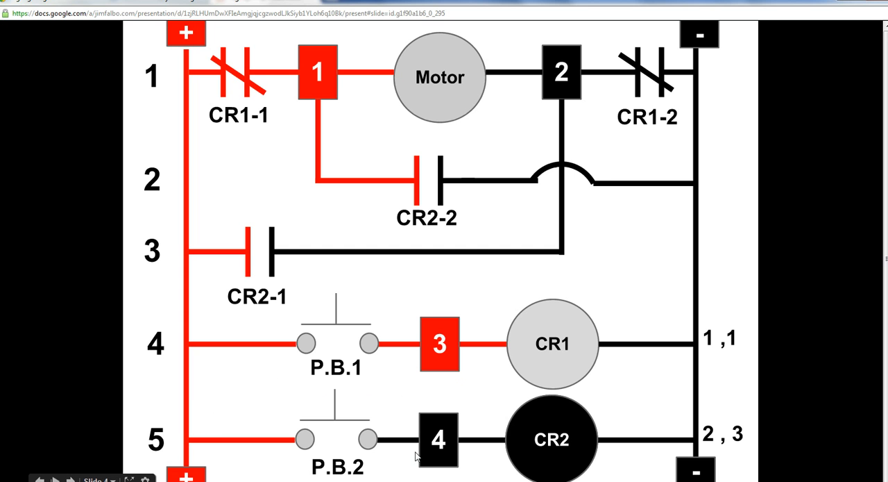
{"action": "mouse_move", "coordinate": [407, 396]}
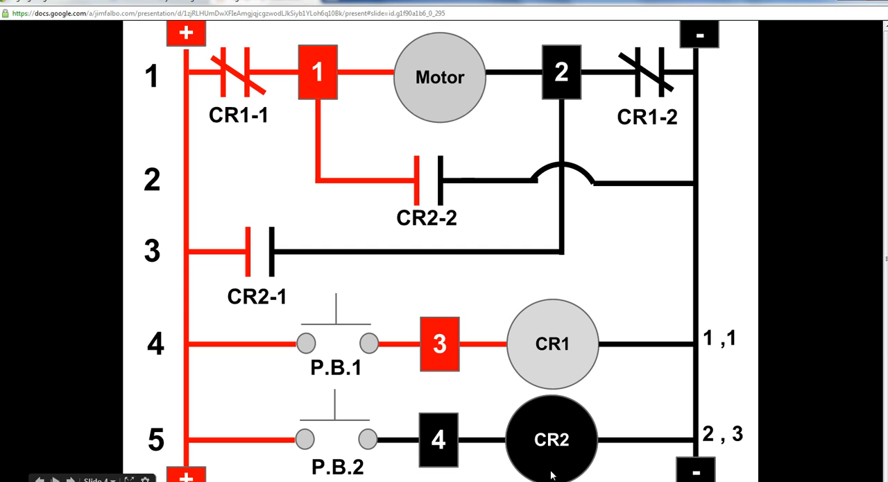
{"action": "mouse_move", "coordinate": [472, 452]}
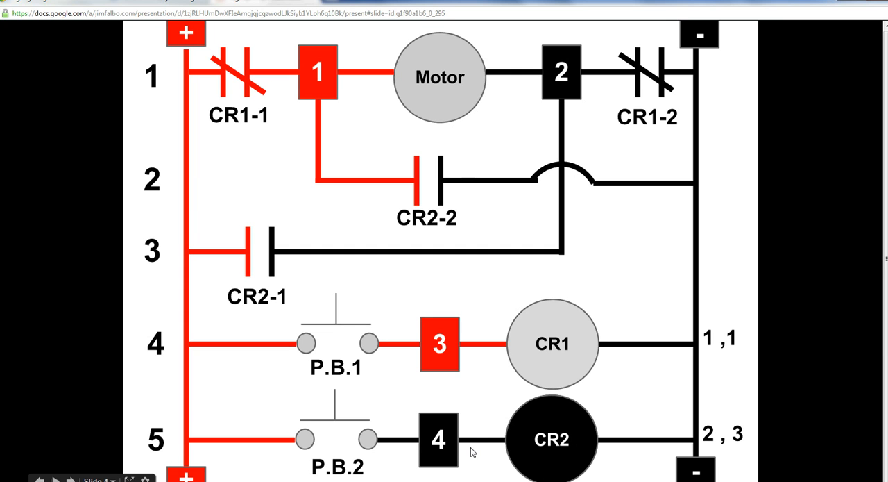
{"action": "mouse_move", "coordinate": [295, 456]}
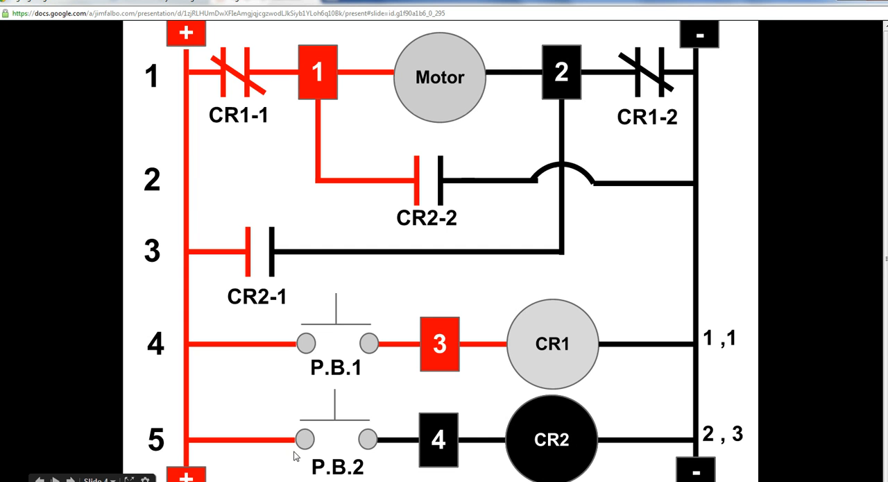
{"action": "mouse_move", "coordinate": [321, 470]}
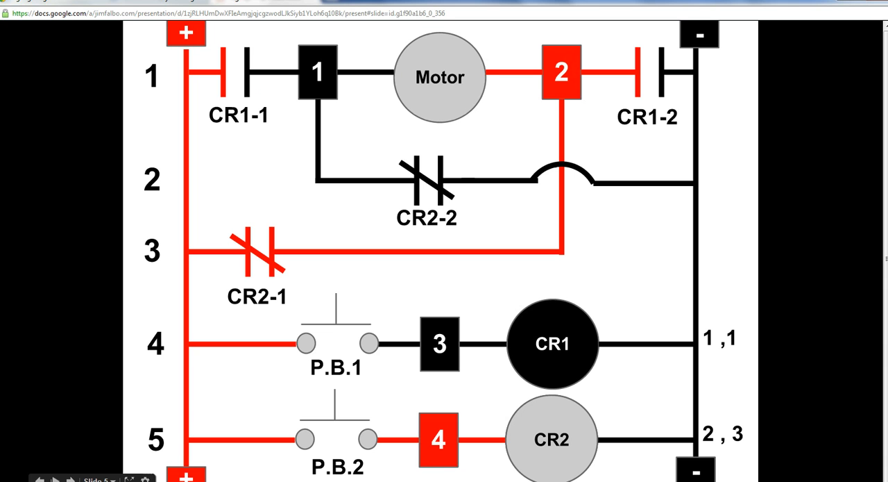
{"action": "mouse_move", "coordinate": [184, 441]}
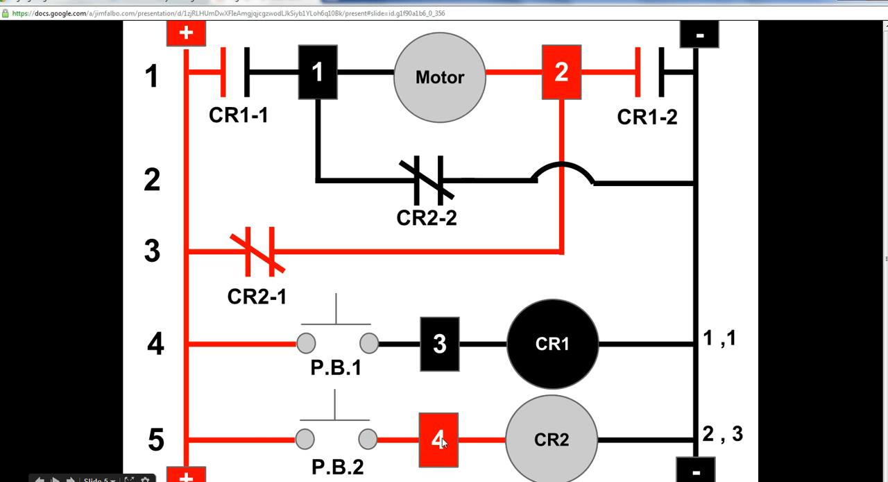
{"action": "mouse_move", "coordinate": [433, 442]}
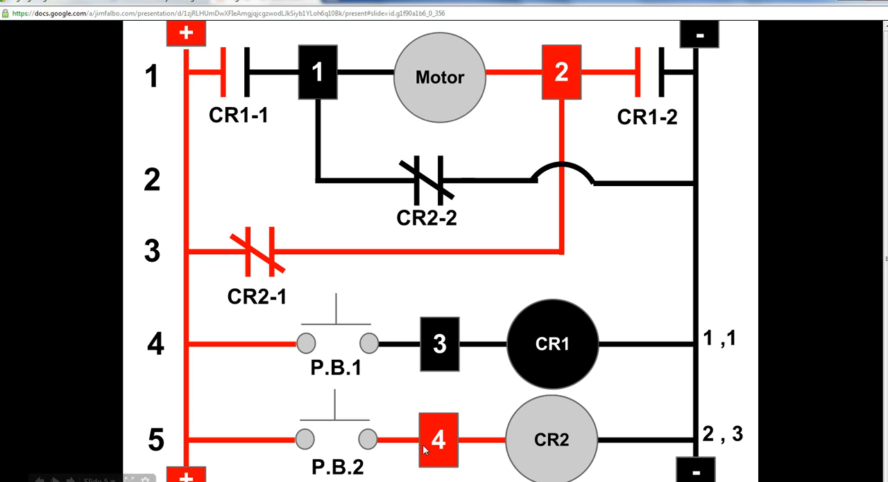
{"action": "mouse_move", "coordinate": [380, 432]}
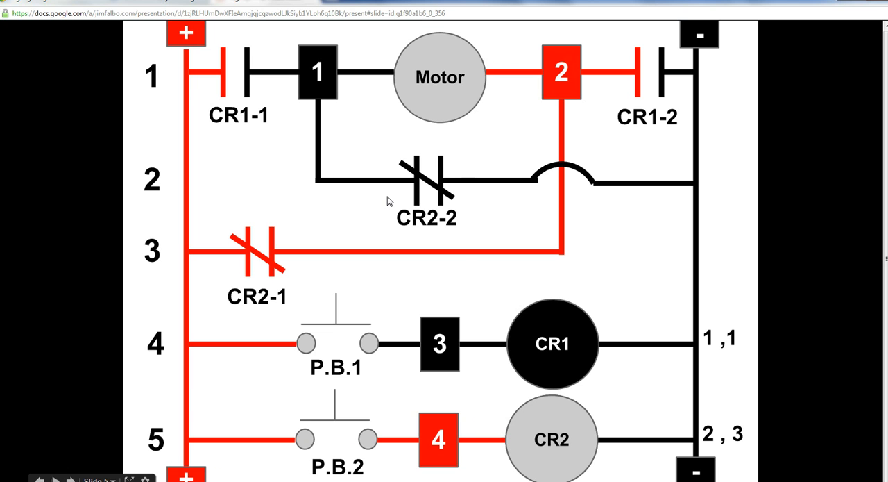
{"action": "mouse_move", "coordinate": [437, 214]}
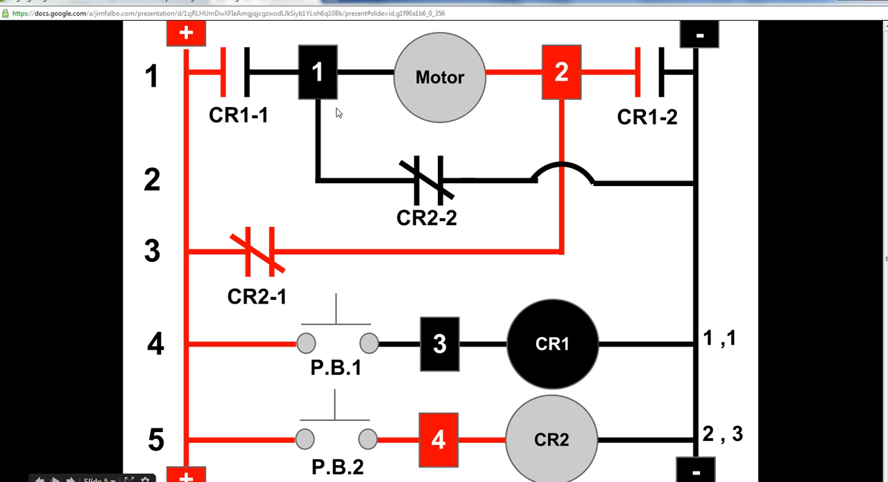
{"action": "mouse_move", "coordinate": [345, 149]}
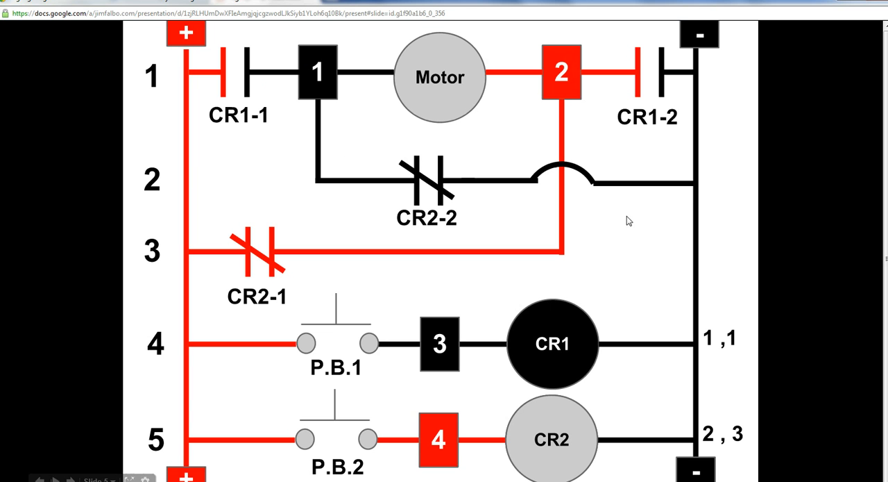
{"action": "mouse_move", "coordinate": [320, 175]}
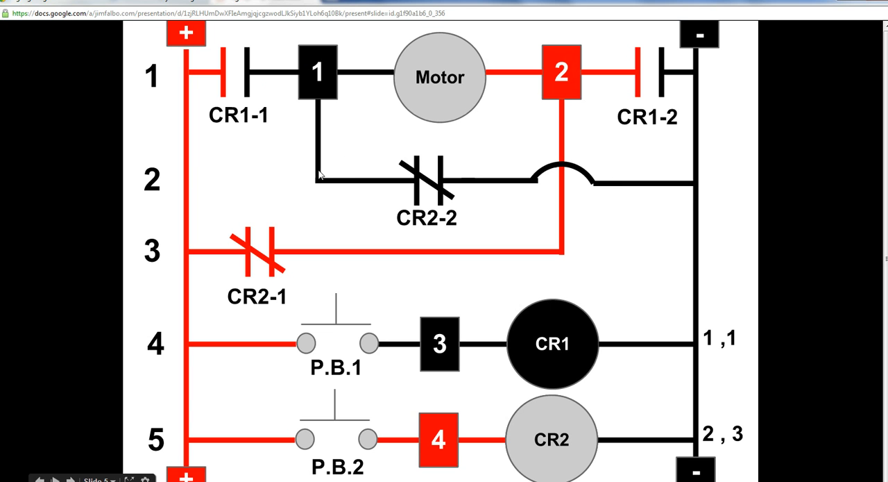
{"action": "mouse_move", "coordinate": [580, 110]}
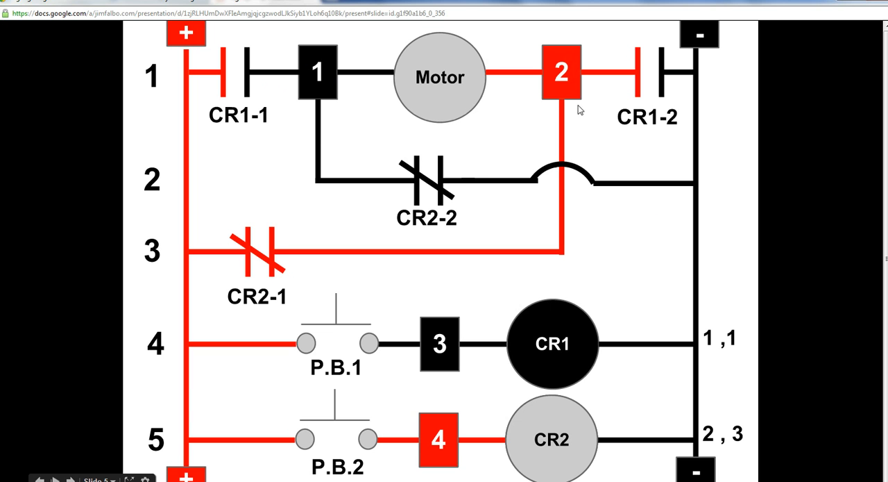
{"action": "mouse_move", "coordinate": [566, 95]}
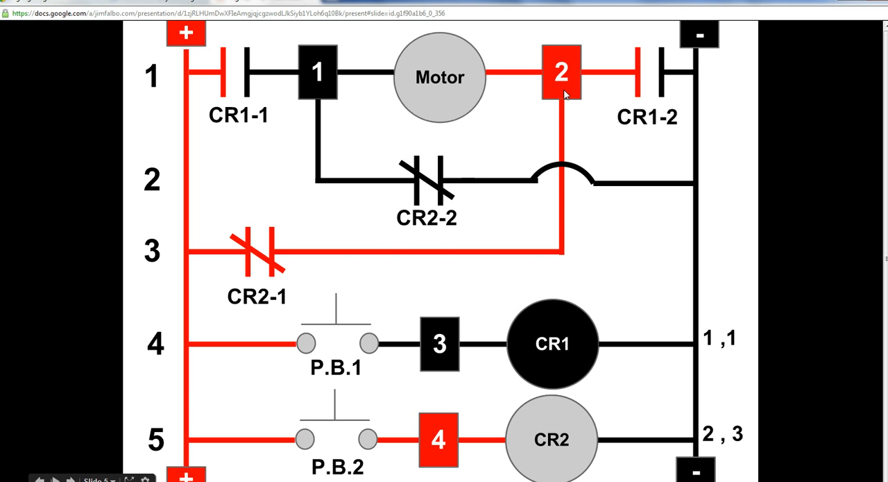
{"action": "mouse_move", "coordinate": [419, 299]}
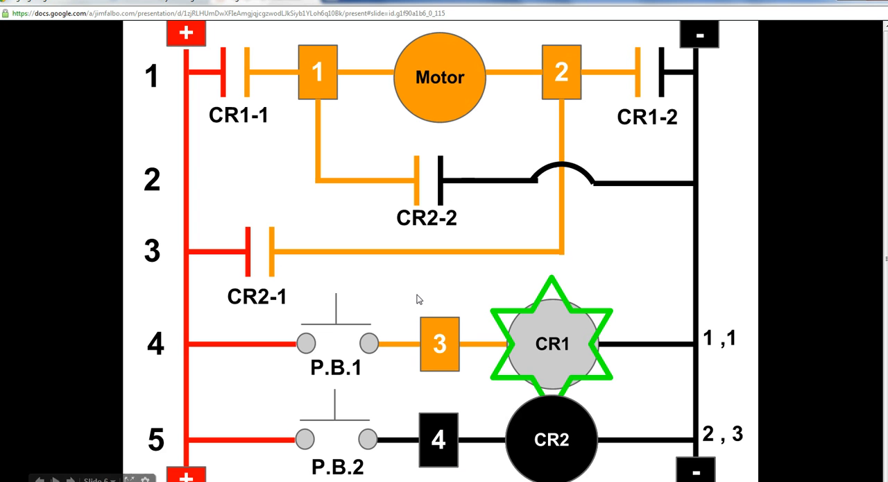
{"action": "mouse_move", "coordinate": [548, 370]}
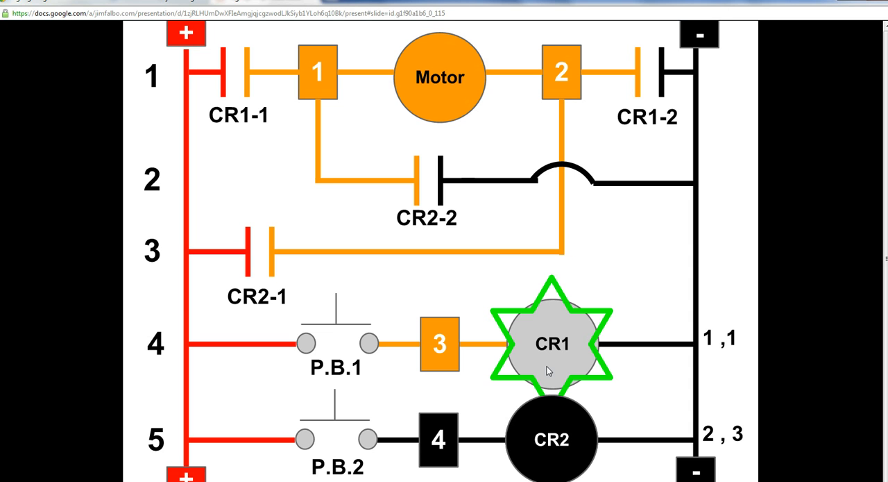
{"action": "mouse_move", "coordinate": [546, 375]}
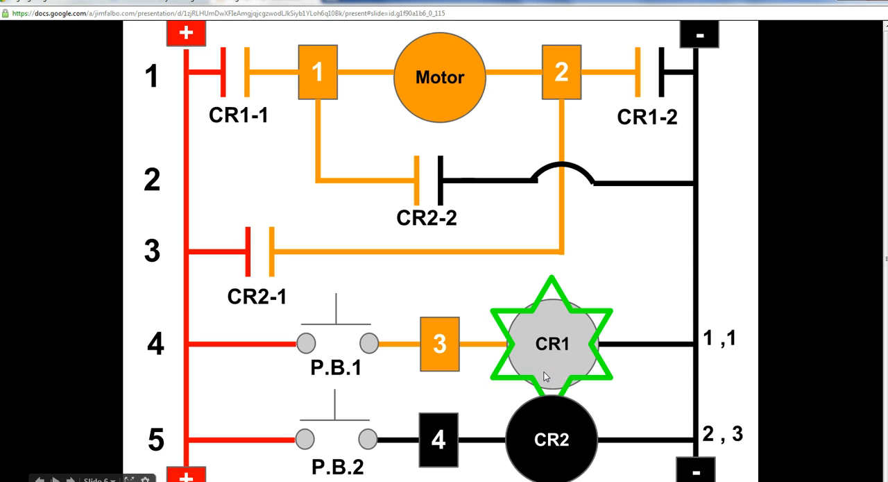
{"action": "mouse_move", "coordinate": [427, 362]}
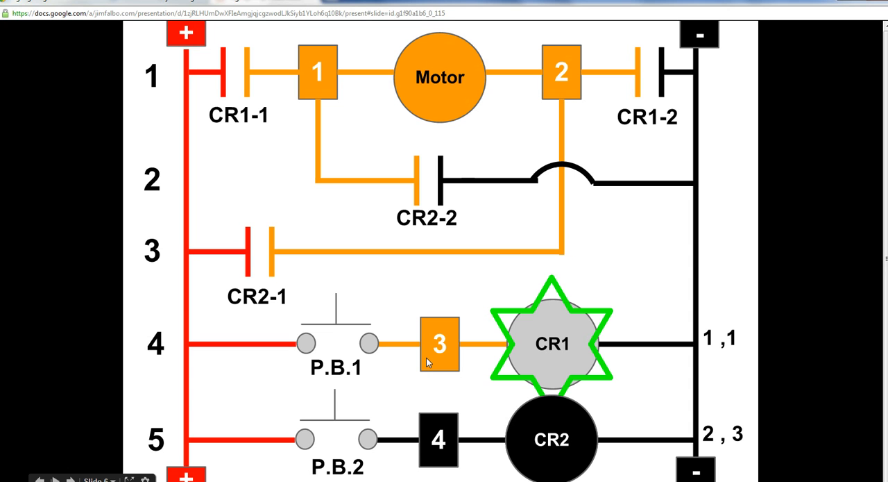
{"action": "mouse_move", "coordinate": [187, 368]}
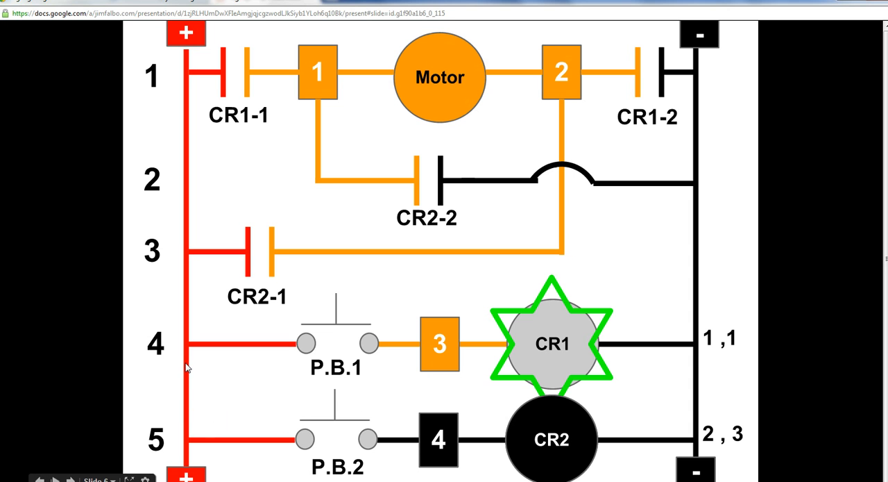
{"action": "mouse_move", "coordinate": [433, 347]}
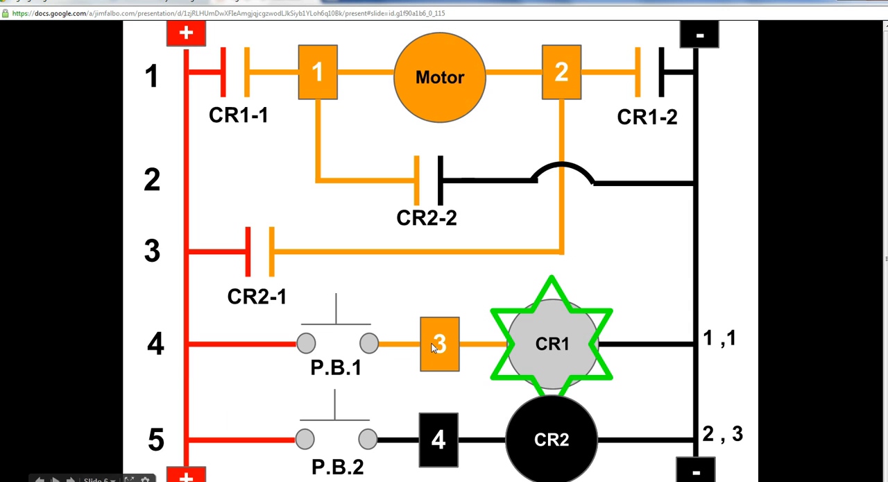
{"action": "mouse_move", "coordinate": [335, 366]}
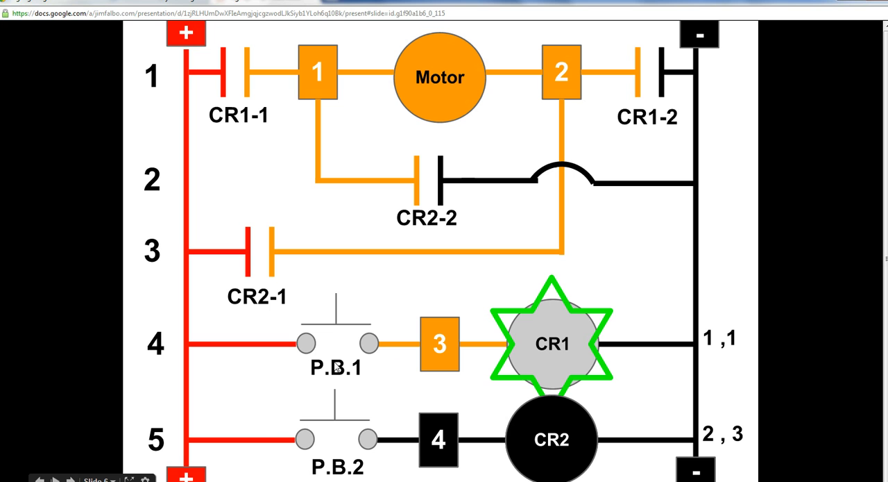
{"action": "mouse_move", "coordinate": [273, 469]}
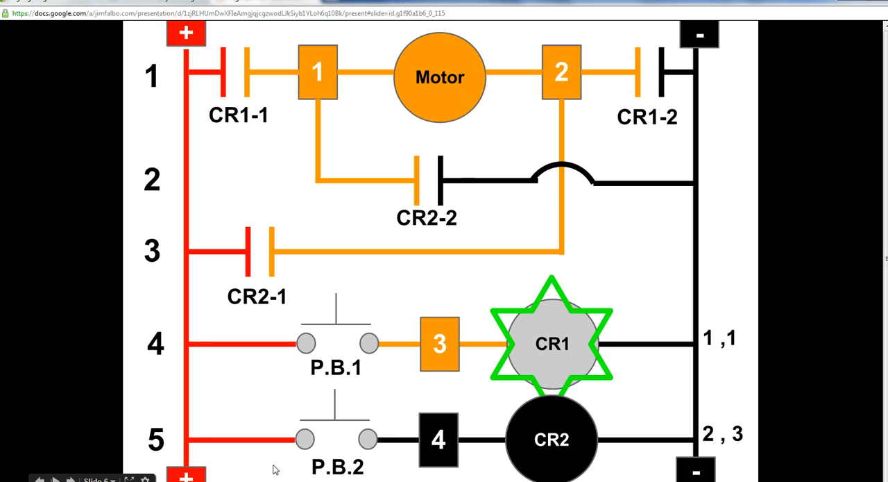
{"action": "mouse_move", "coordinate": [186, 452]}
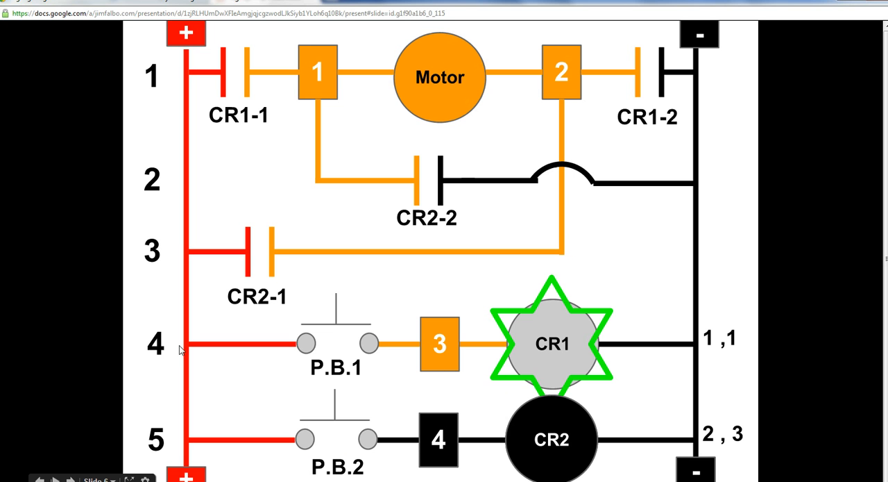
{"action": "mouse_move", "coordinate": [419, 371]}
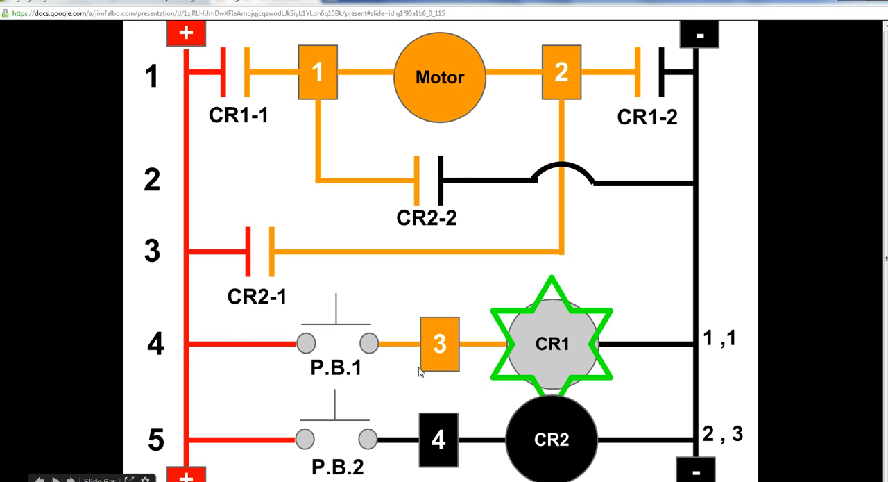
{"action": "mouse_move", "coordinate": [567, 359]}
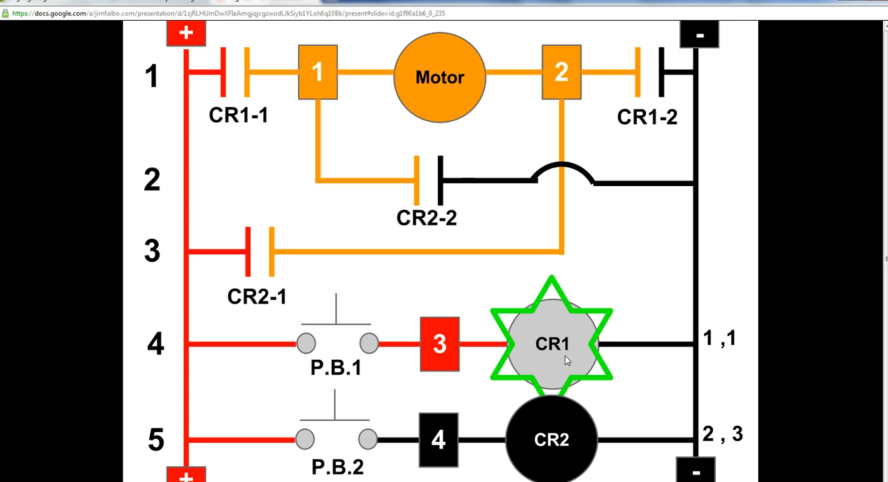
{"action": "mouse_move", "coordinate": [402, 380]}
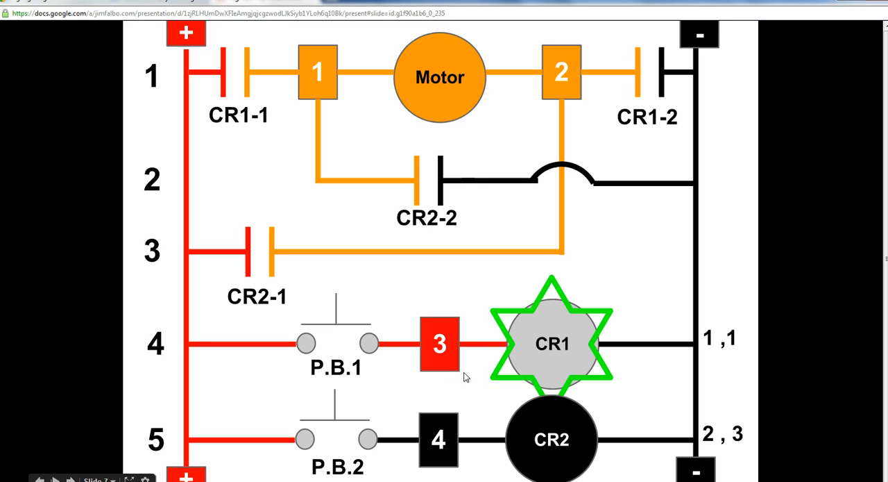
{"action": "mouse_move", "coordinate": [425, 245]}
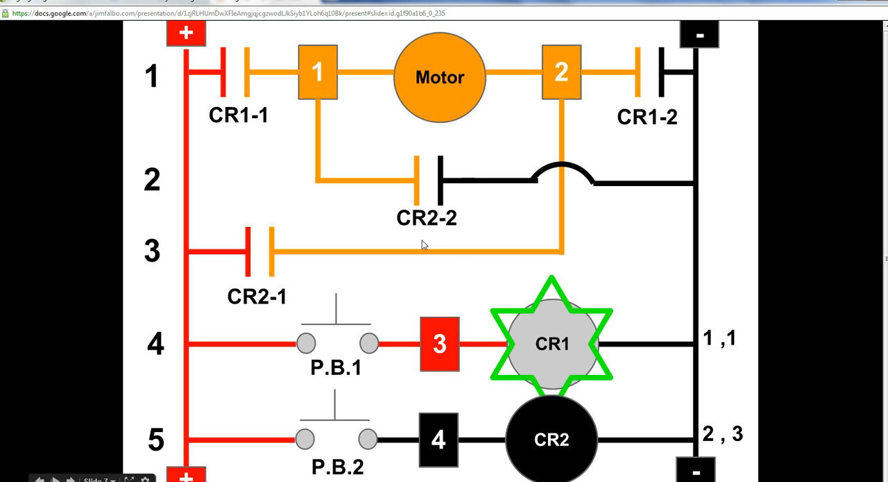
{"action": "mouse_move", "coordinate": [182, 366]}
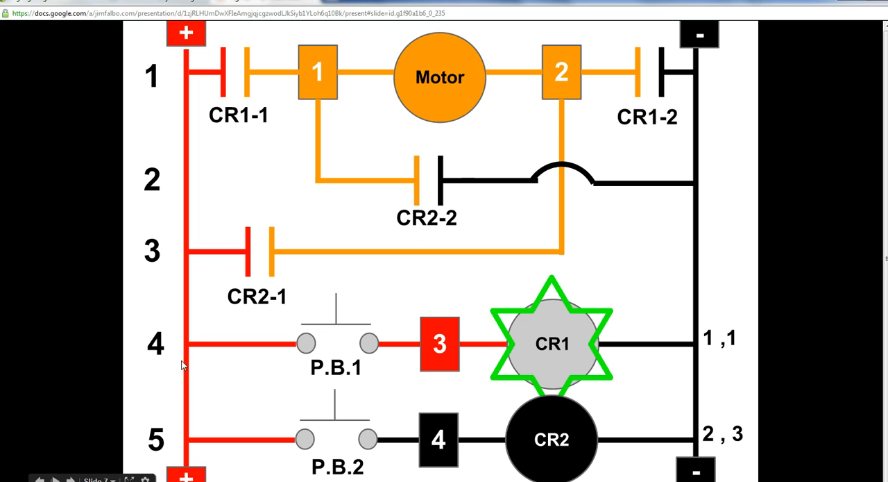
{"action": "mouse_move", "coordinate": [404, 366]}
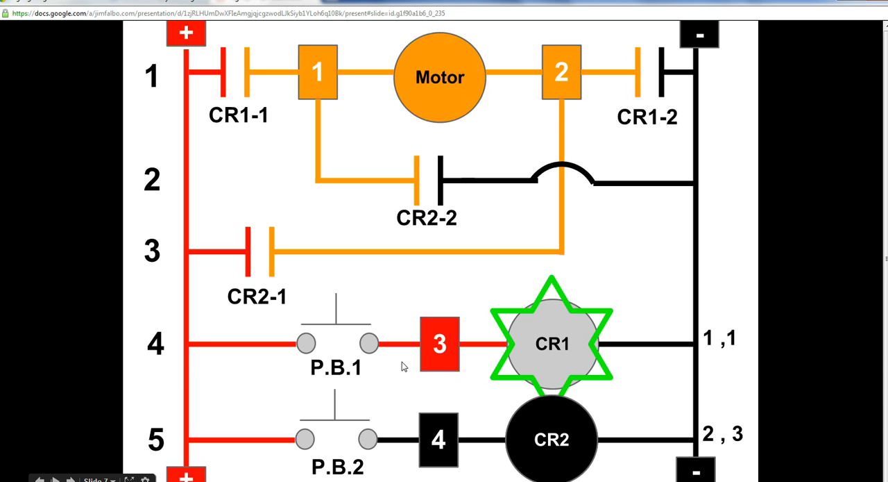
{"action": "mouse_move", "coordinate": [451, 381]}
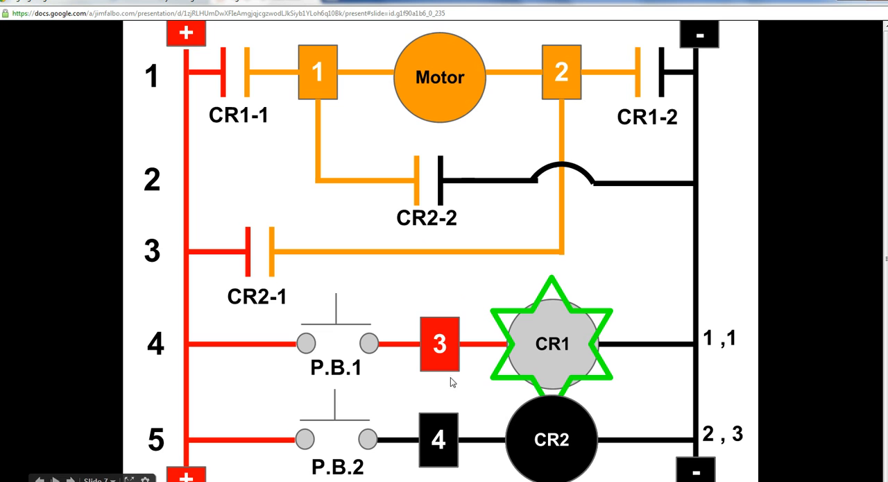
{"action": "mouse_move", "coordinate": [703, 378]}
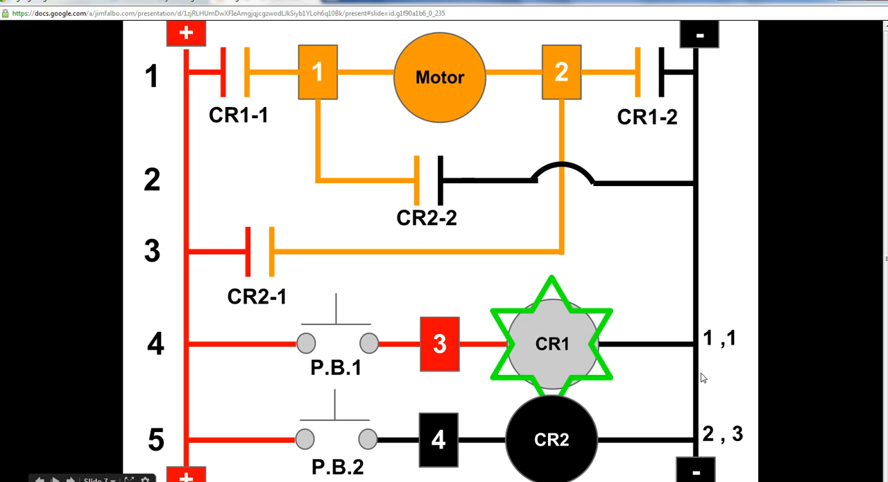
{"action": "mouse_move", "coordinate": [686, 355]}
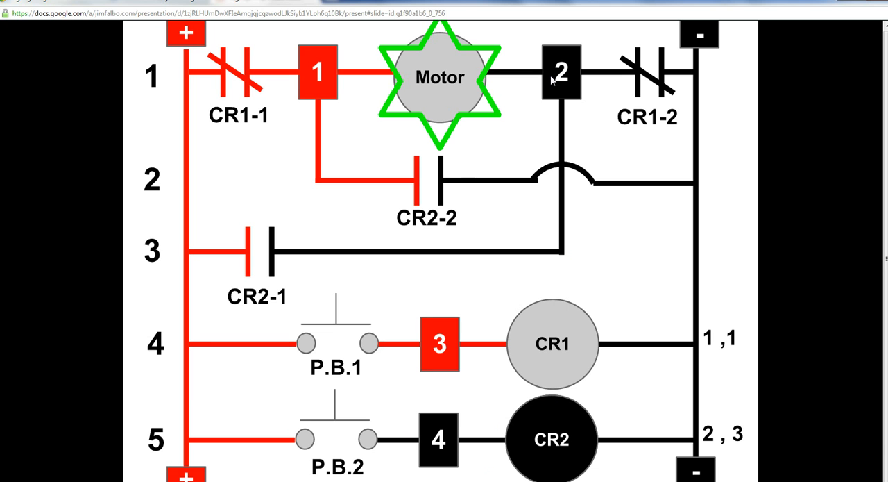
{"action": "mouse_move", "coordinate": [534, 346]}
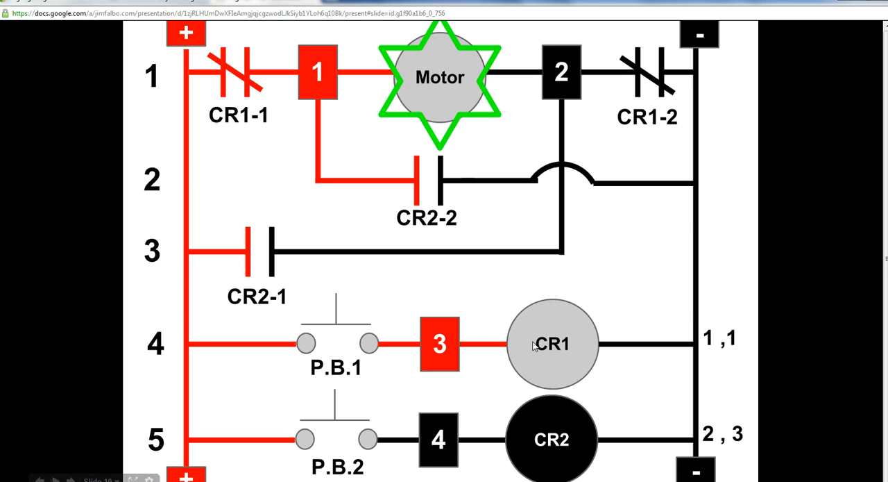
{"action": "mouse_move", "coordinate": [548, 360]}
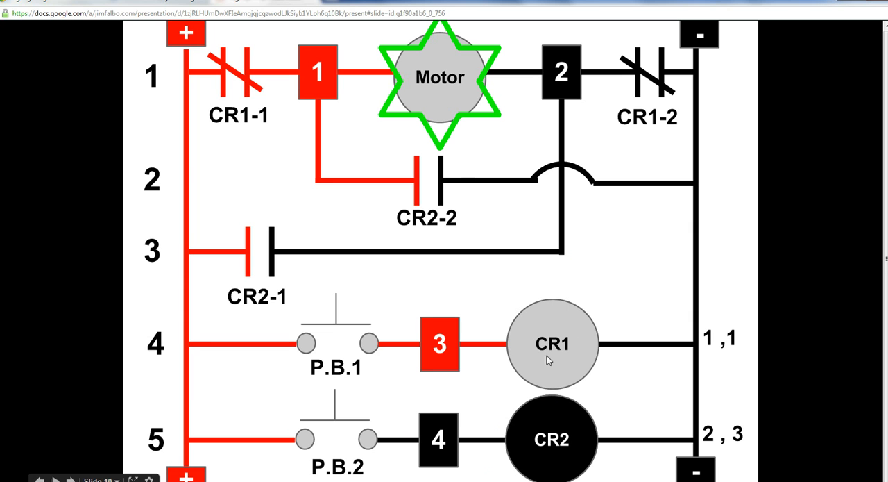
{"action": "mouse_move", "coordinate": [648, 107]}
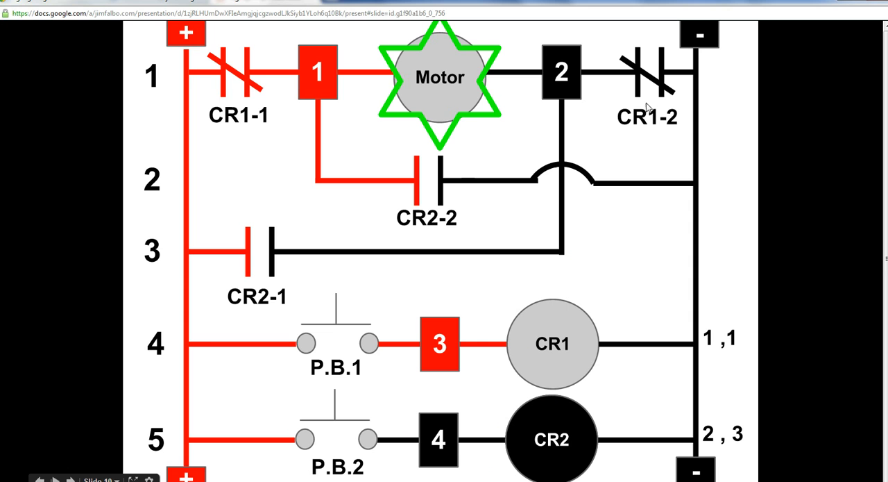
{"action": "mouse_move", "coordinate": [311, 80]}
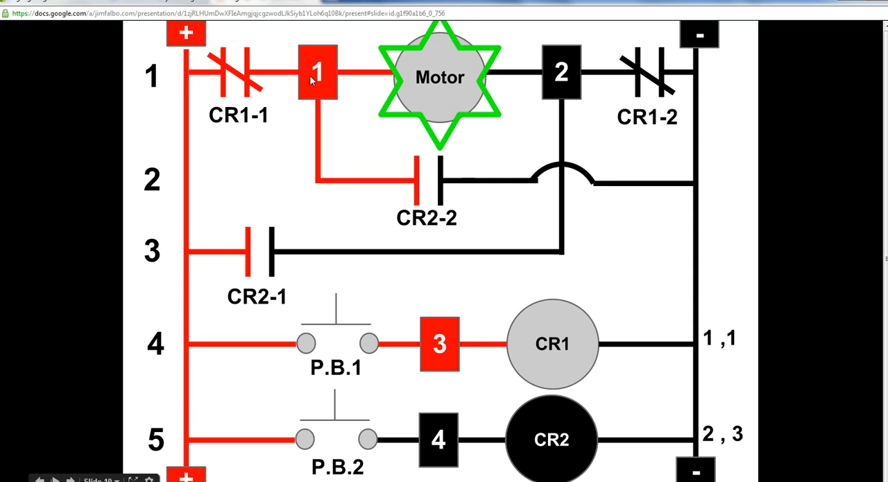
{"action": "mouse_move", "coordinate": [559, 89]}
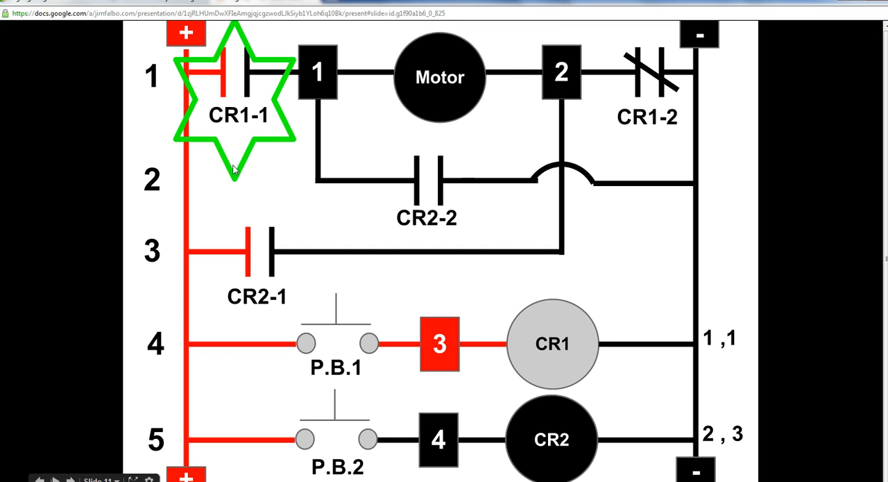
{"action": "mouse_move", "coordinate": [226, 173]}
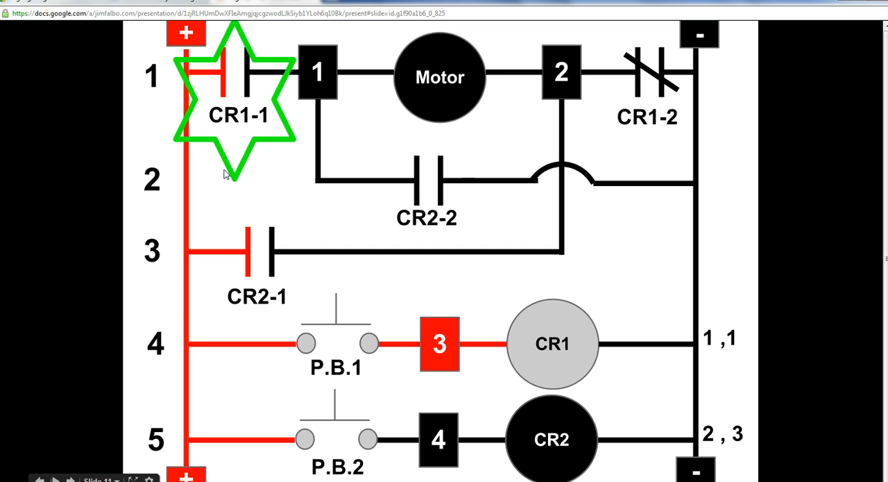
{"action": "mouse_move", "coordinate": [358, 363]}
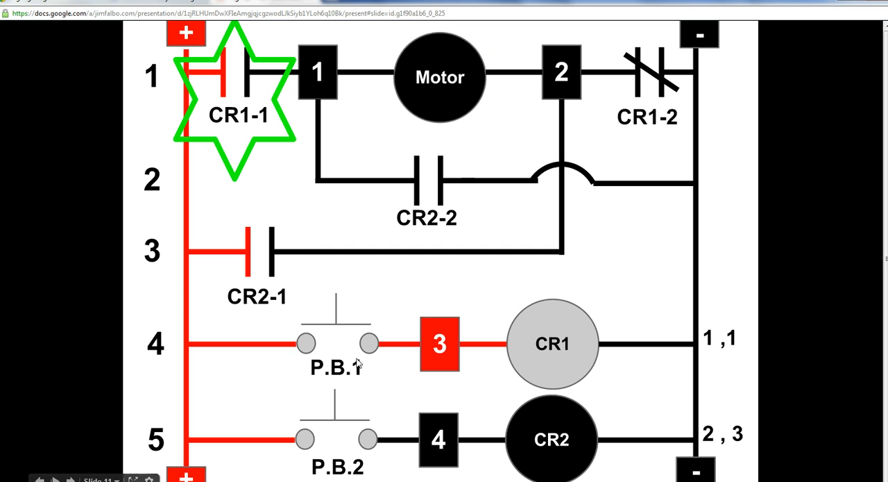
{"action": "mouse_move", "coordinate": [566, 369]}
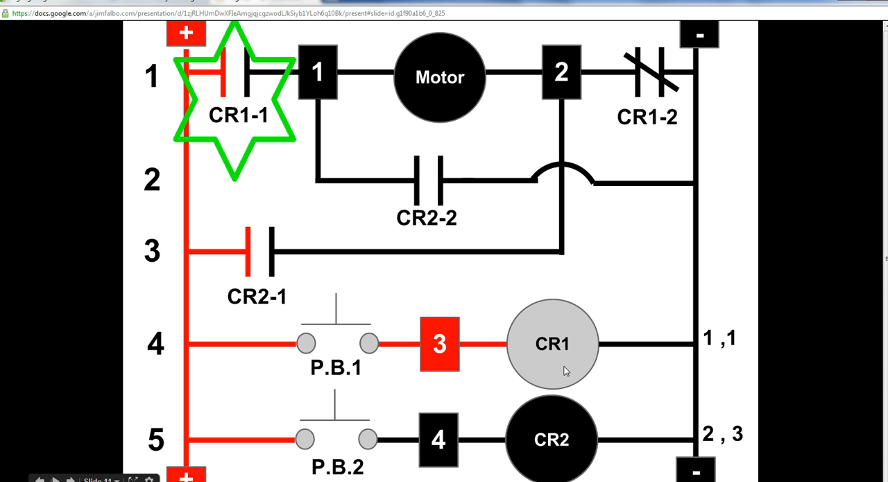
{"action": "mouse_move", "coordinate": [243, 371]}
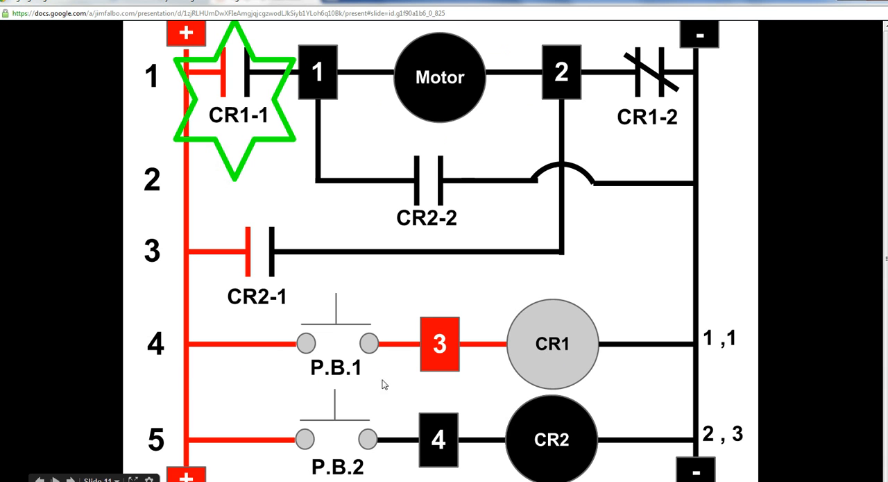
{"action": "mouse_move", "coordinate": [413, 368]}
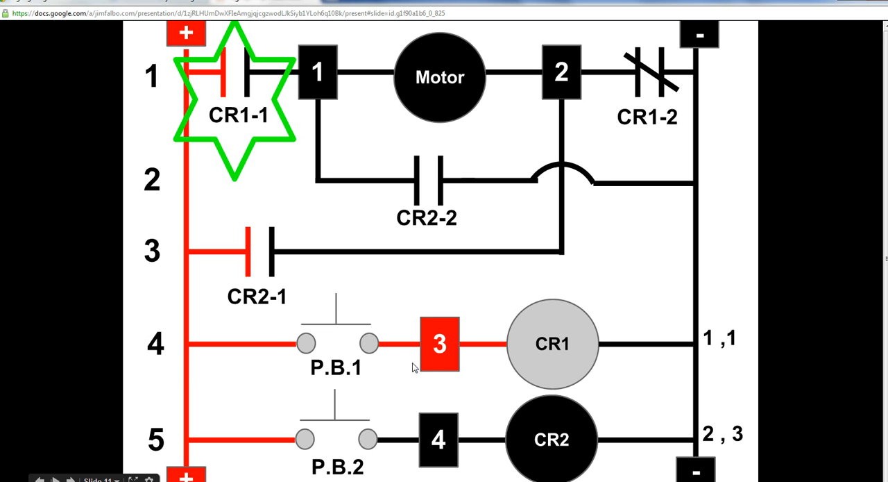
{"action": "mouse_move", "coordinate": [434, 366]}
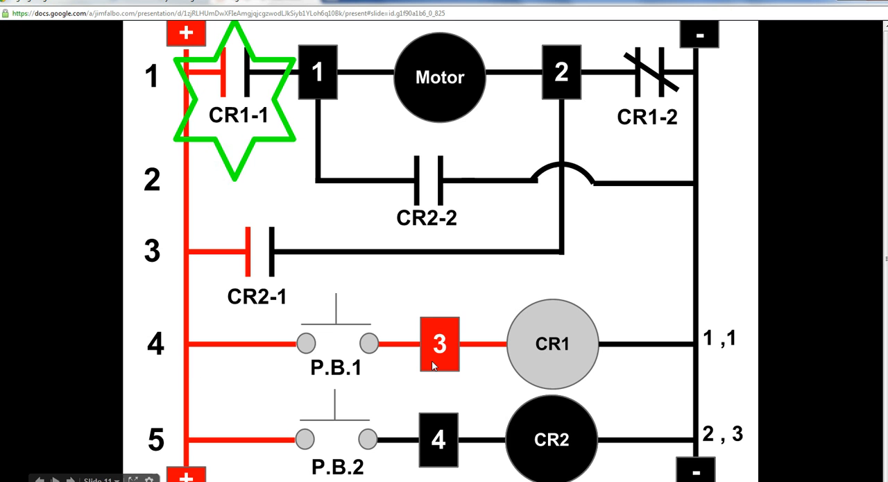
{"action": "mouse_move", "coordinate": [204, 213]}
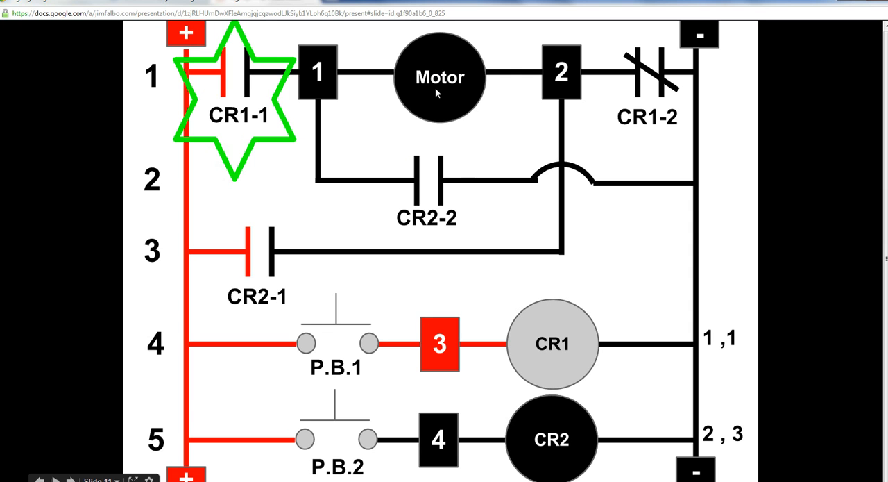
{"action": "mouse_move", "coordinate": [556, 115]}
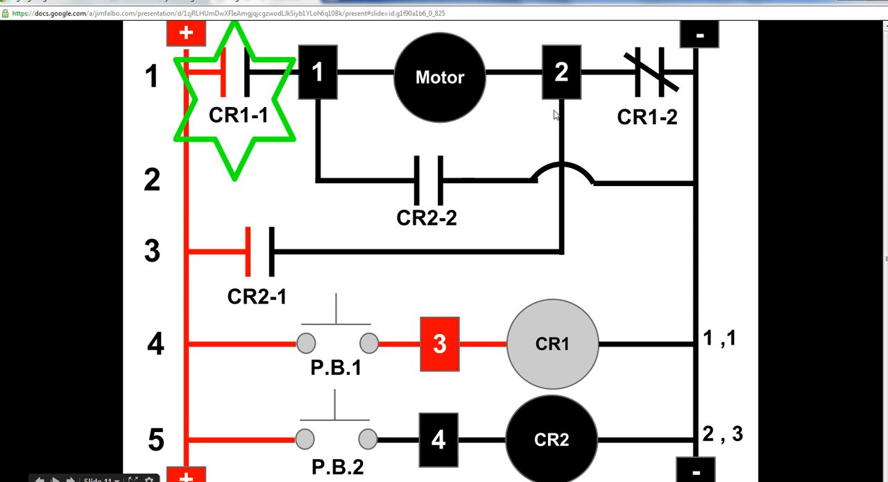
{"action": "mouse_move", "coordinate": [561, 107]}
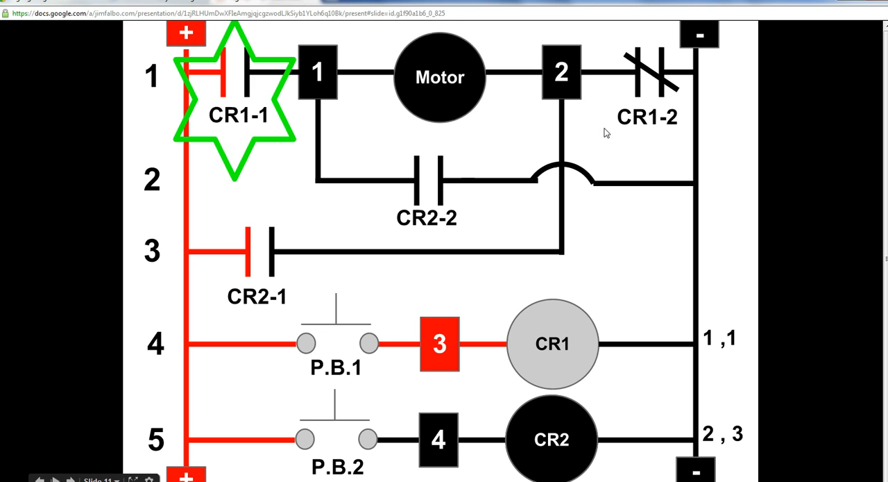
{"action": "mouse_move", "coordinate": [665, 81]}
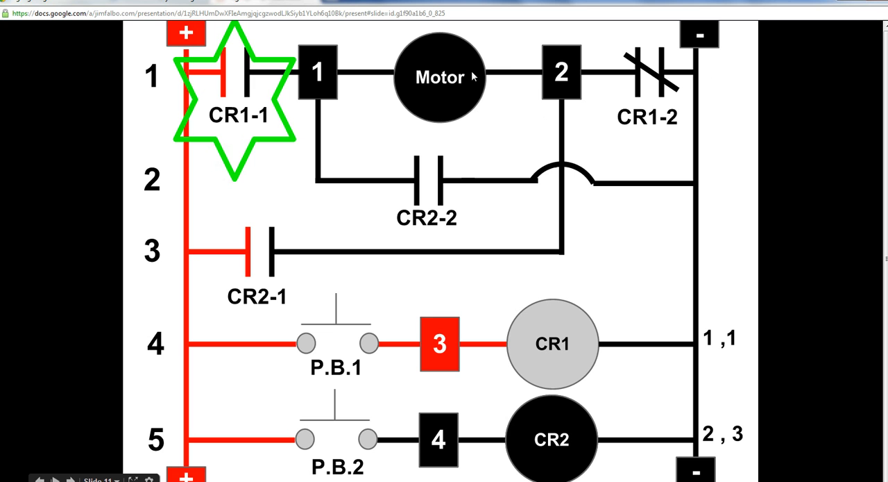
{"action": "mouse_move", "coordinate": [339, 75]}
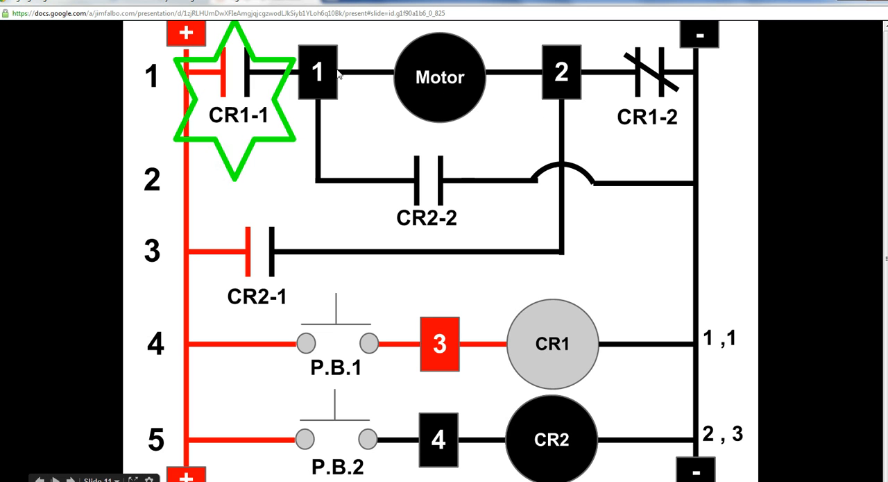
{"action": "mouse_move", "coordinate": [253, 78]}
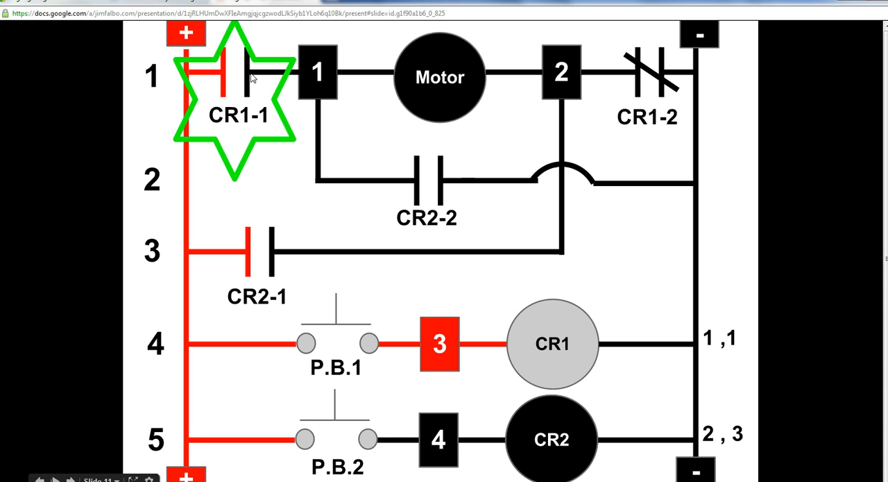
{"action": "mouse_move", "coordinate": [409, 184]}
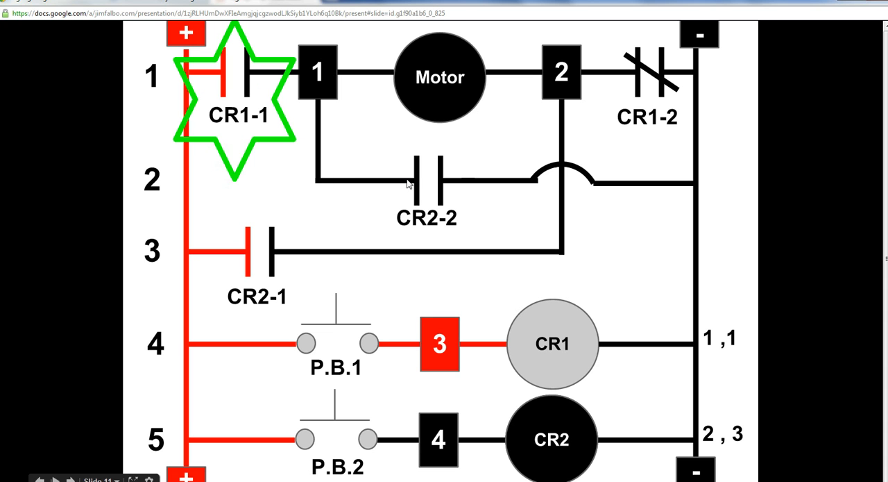
{"action": "mouse_move", "coordinate": [441, 198]}
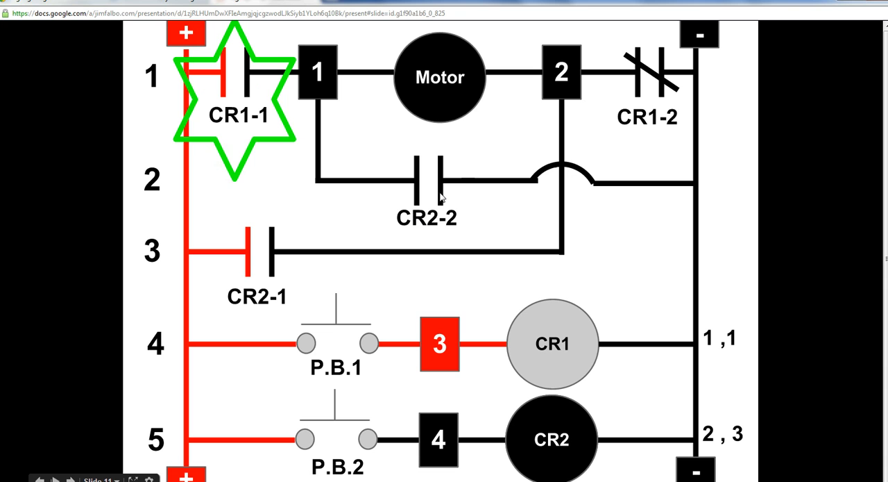
{"action": "mouse_move", "coordinate": [717, 184]}
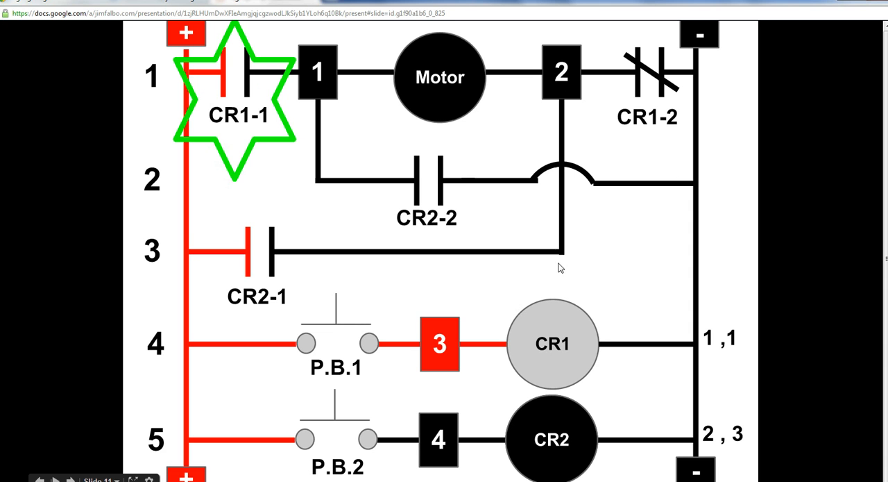
{"action": "mouse_move", "coordinate": [280, 257]}
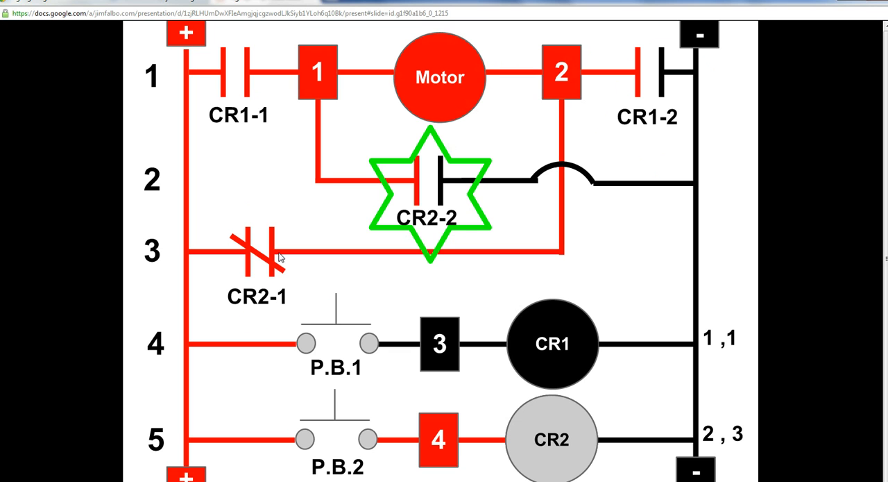
{"action": "mouse_move", "coordinate": [370, 374]}
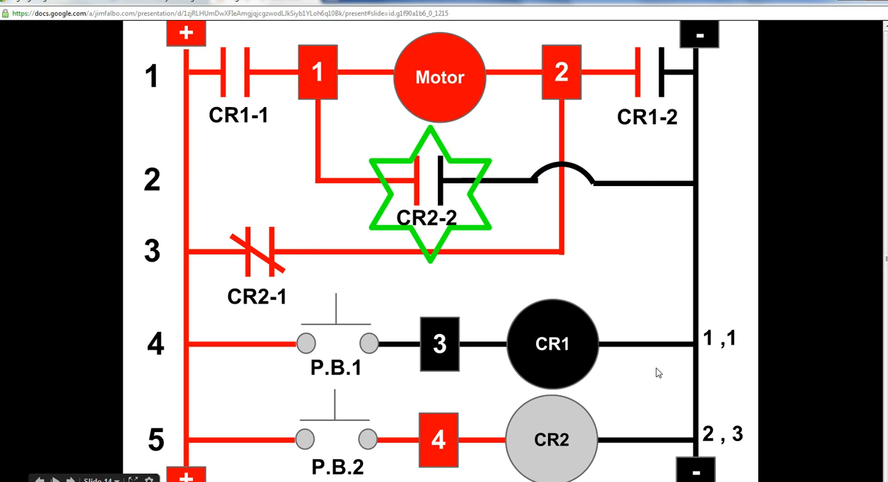
{"action": "mouse_move", "coordinate": [531, 368]}
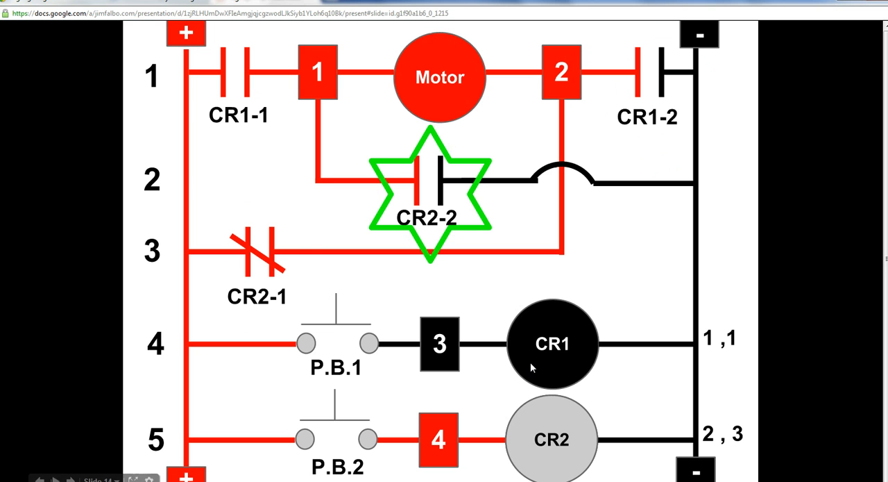
{"action": "mouse_move", "coordinate": [307, 79]}
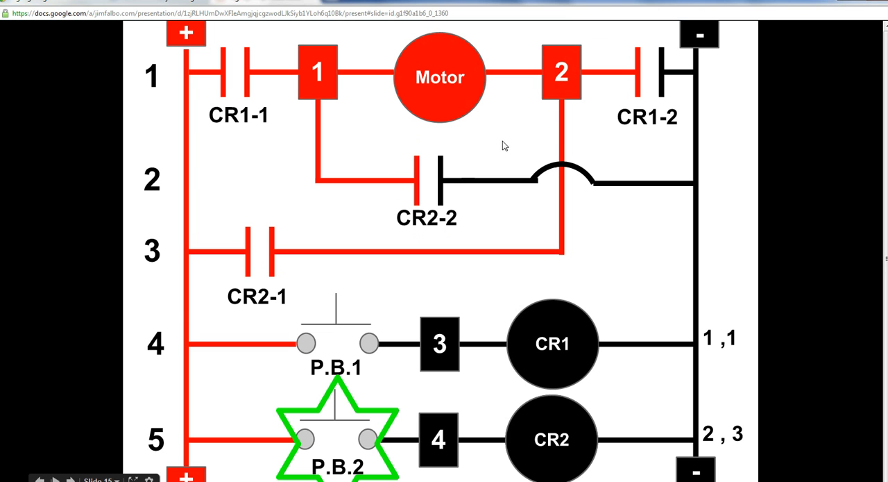
{"action": "mouse_move", "coordinate": [190, 448]}
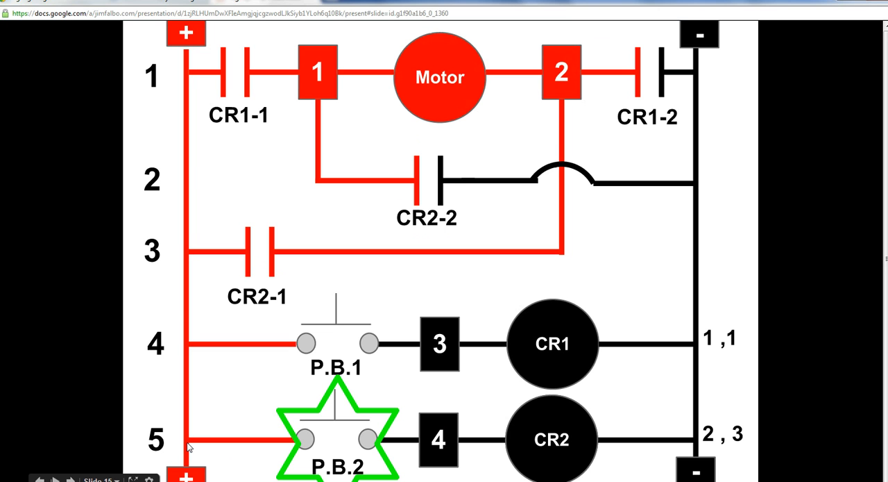
{"action": "mouse_move", "coordinate": [444, 457]}
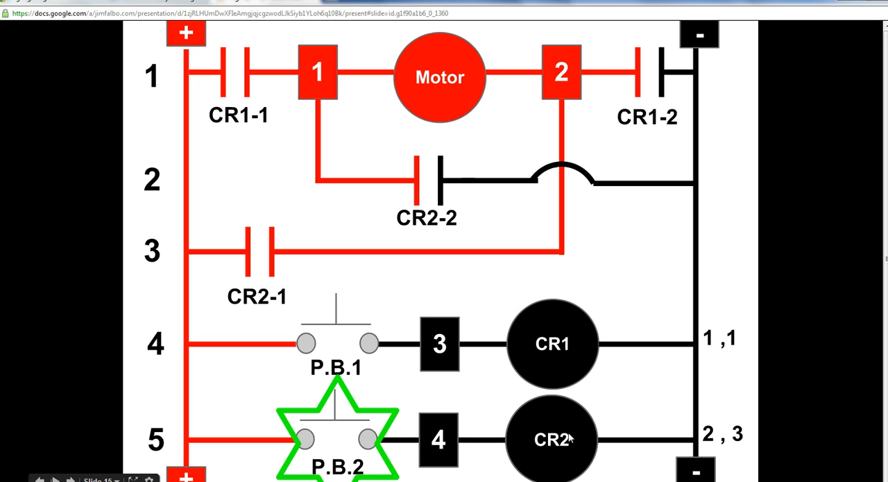
{"action": "mouse_move", "coordinate": [434, 445]}
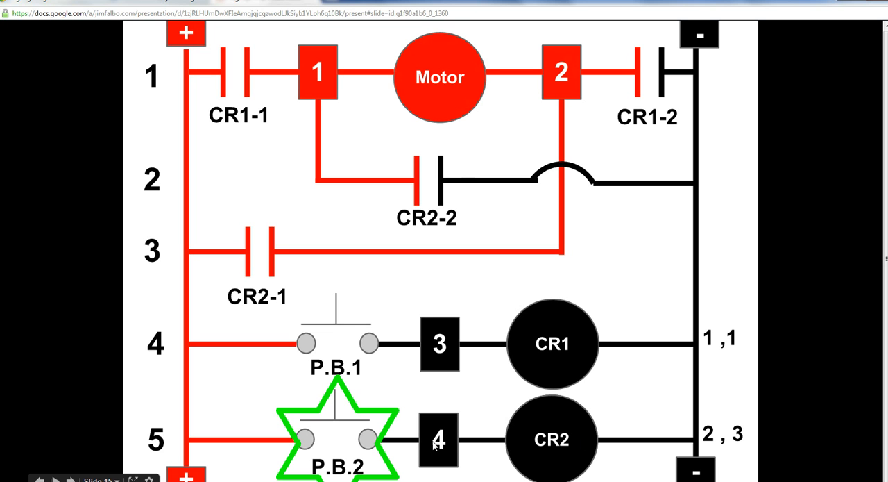
{"action": "mouse_move", "coordinate": [351, 449]}
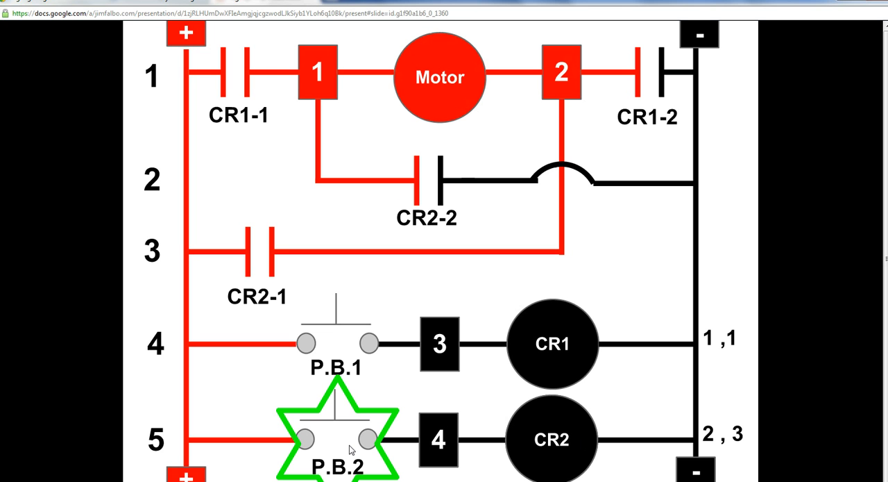